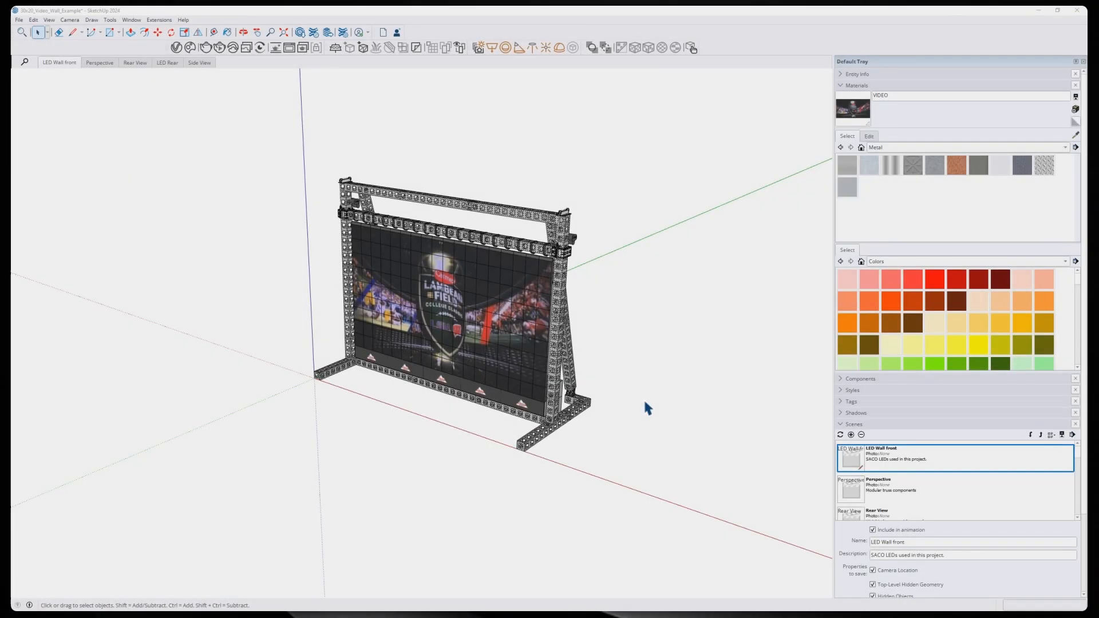
{"action": "mouse_move", "coordinate": [645, 411]}
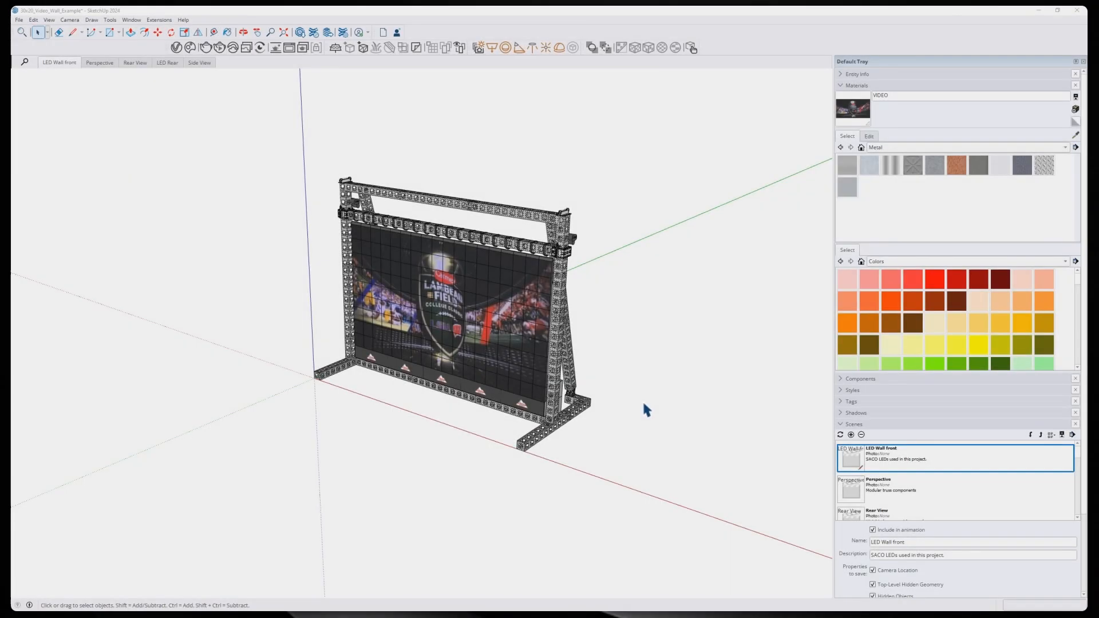
{"action": "mouse_move", "coordinate": [641, 398]}
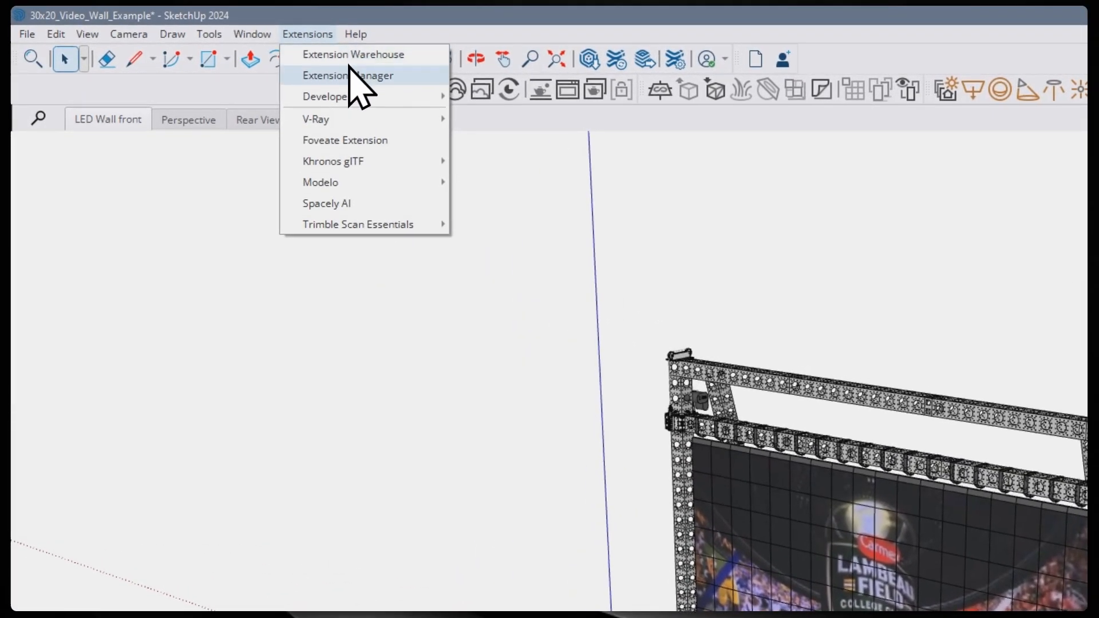
Review the Extension Manager's Manage tab and bring up the Foveate listing in Extension Warehouse
{"action": "left_click", "coordinate": [346, 76]}
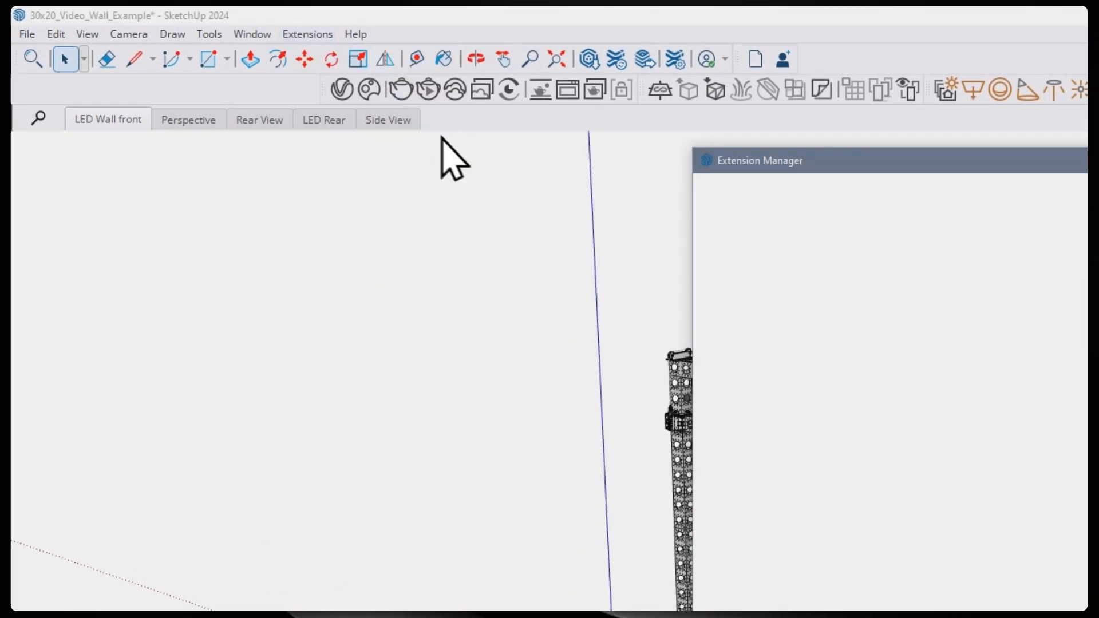
{"action": "left_click", "coordinate": [539, 195]}
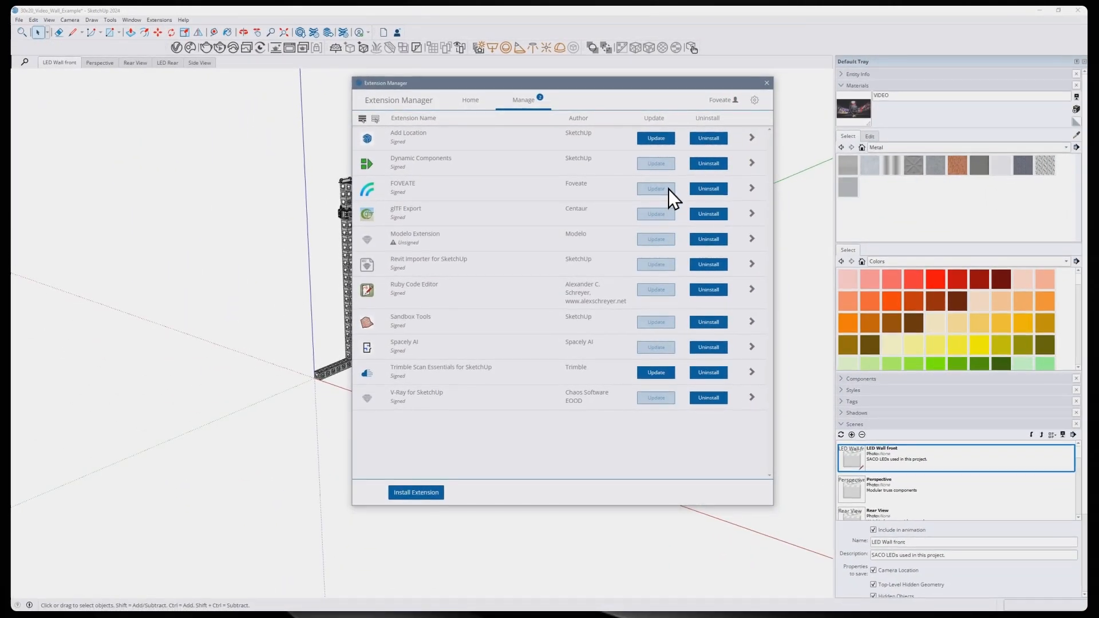
{"action": "mouse_move", "coordinate": [730, 63]}
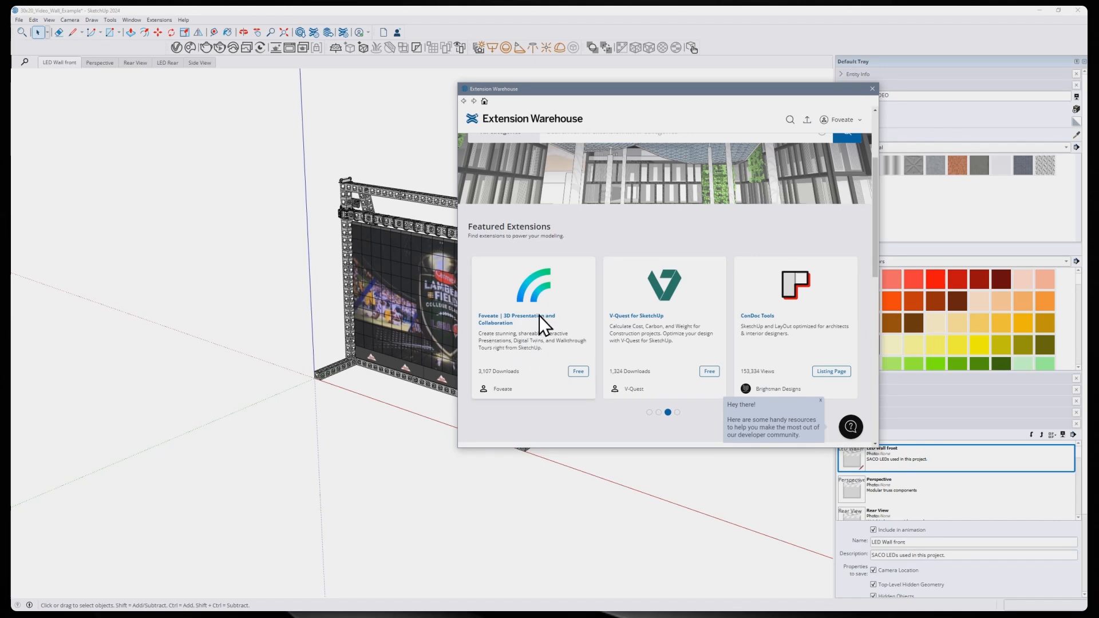
{"action": "mouse_move", "coordinate": [551, 330]}
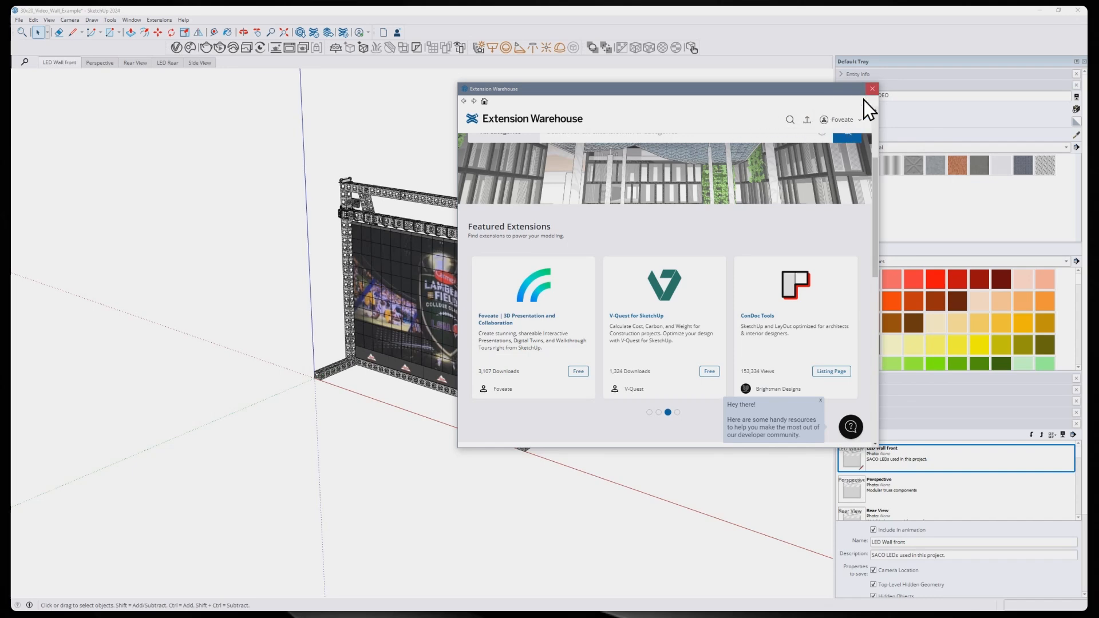
Launch the Foveate extension via Try Extension, dismissing the Warehouse and the tutorial video
{"action": "left_click", "coordinate": [282, 33]}
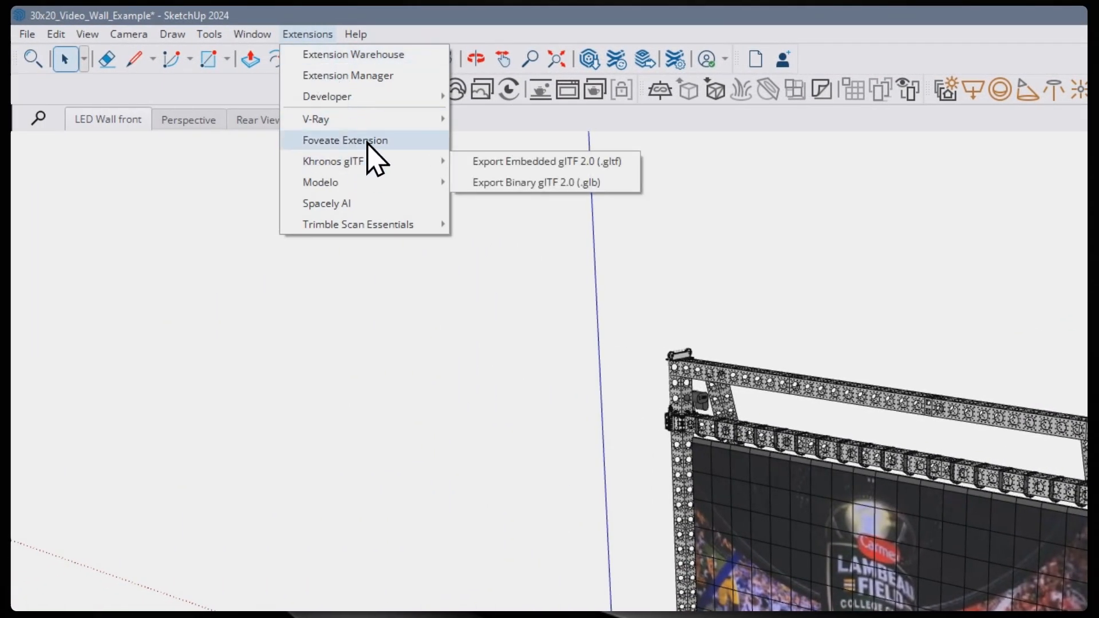
{"action": "left_click", "coordinate": [345, 140]}
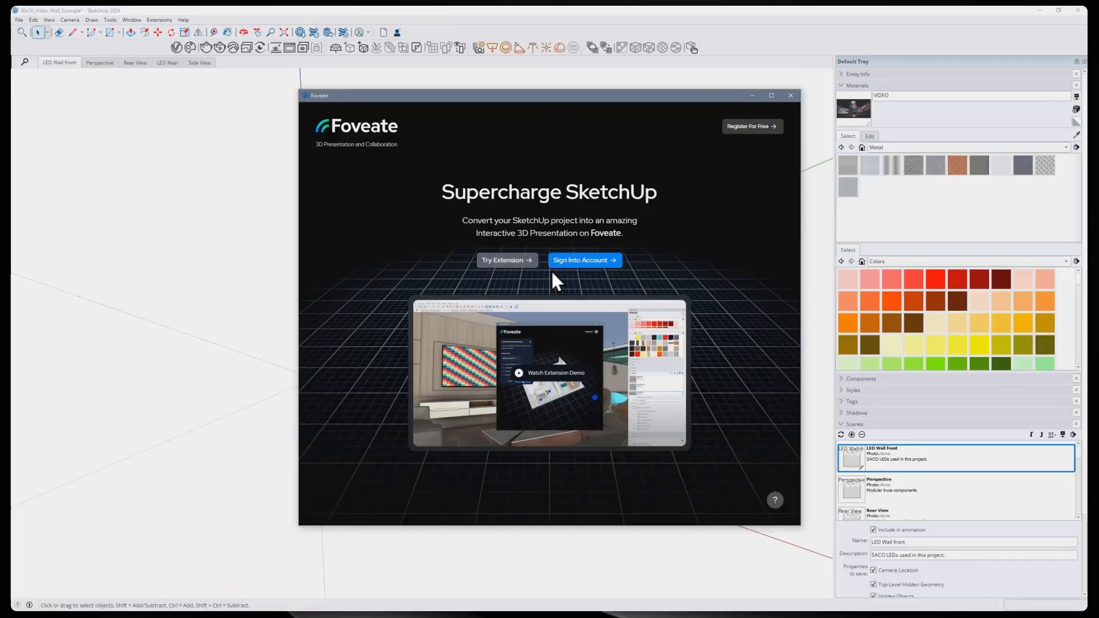
{"action": "left_click", "coordinate": [548, 372]}
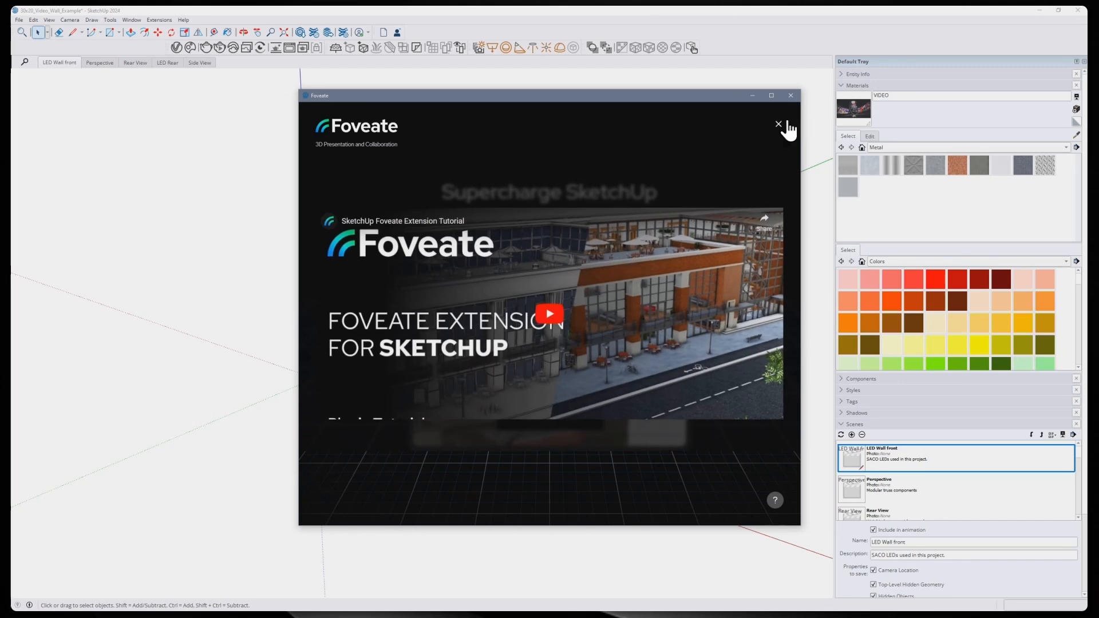
{"action": "left_click", "coordinate": [778, 124]}
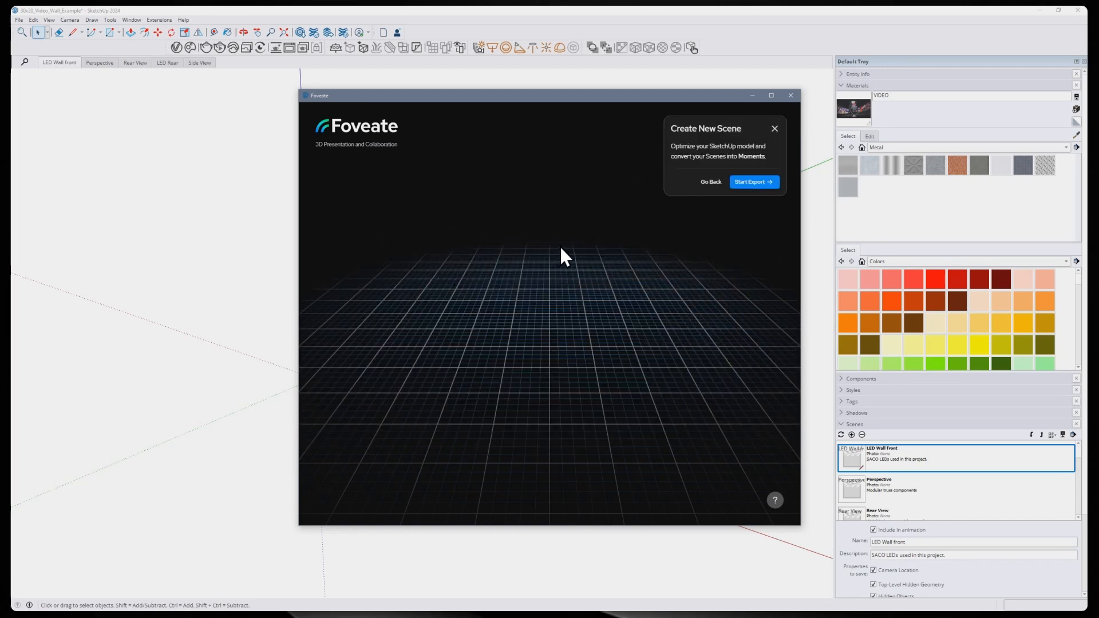
{"action": "mouse_move", "coordinate": [695, 272]}
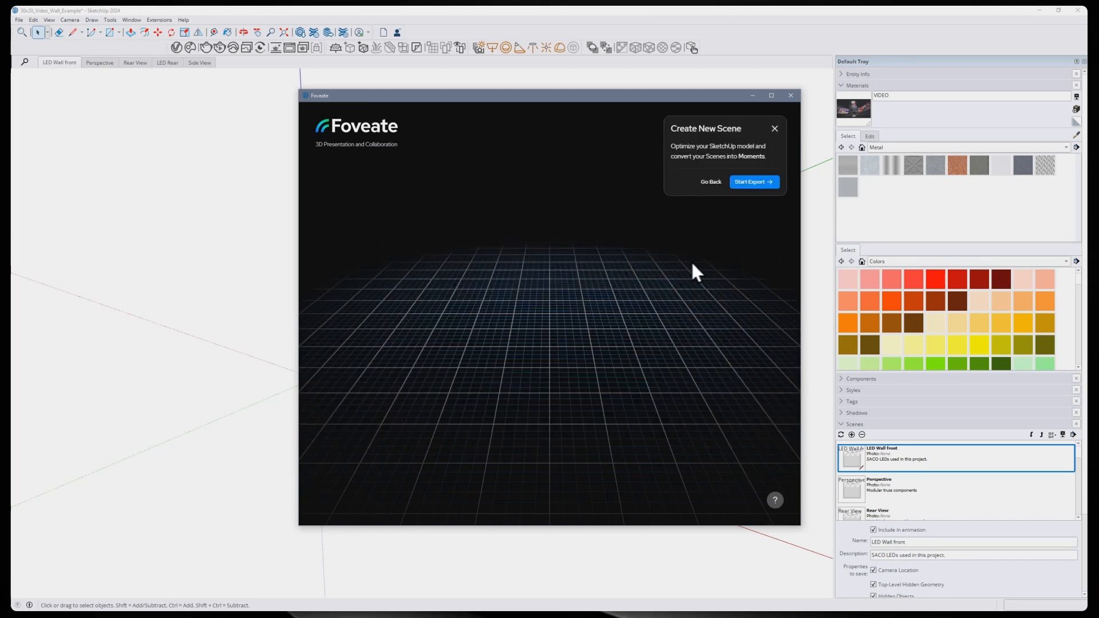
Run Start Export, inspect the optimized video wall preview and jump to a converted scene view
{"action": "left_click", "coordinate": [753, 182]}
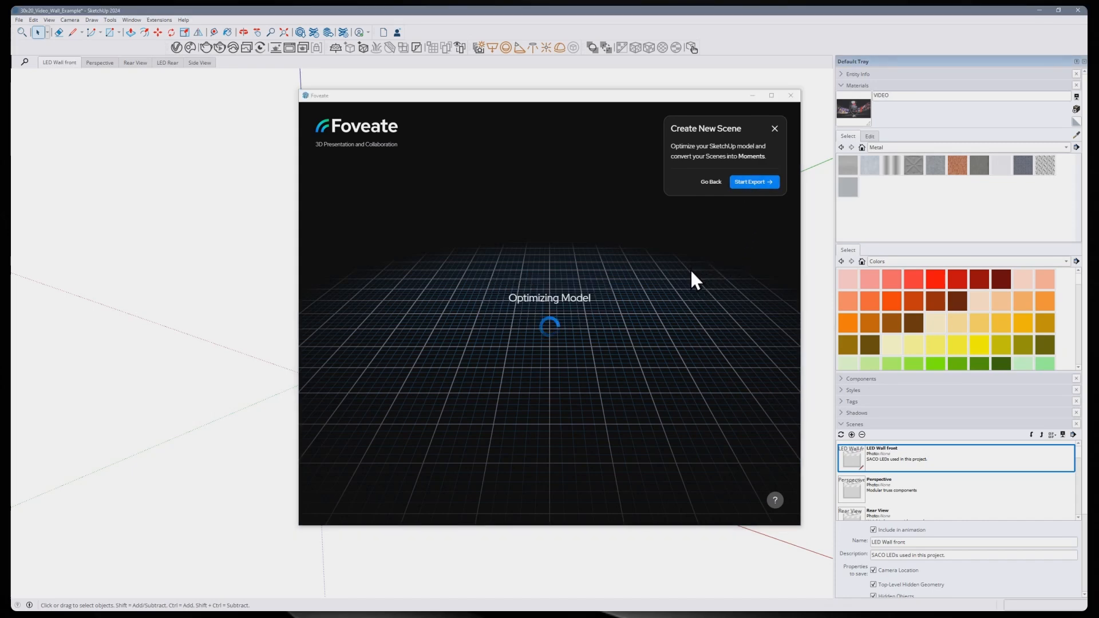
{"action": "left_click", "coordinate": [753, 182]}
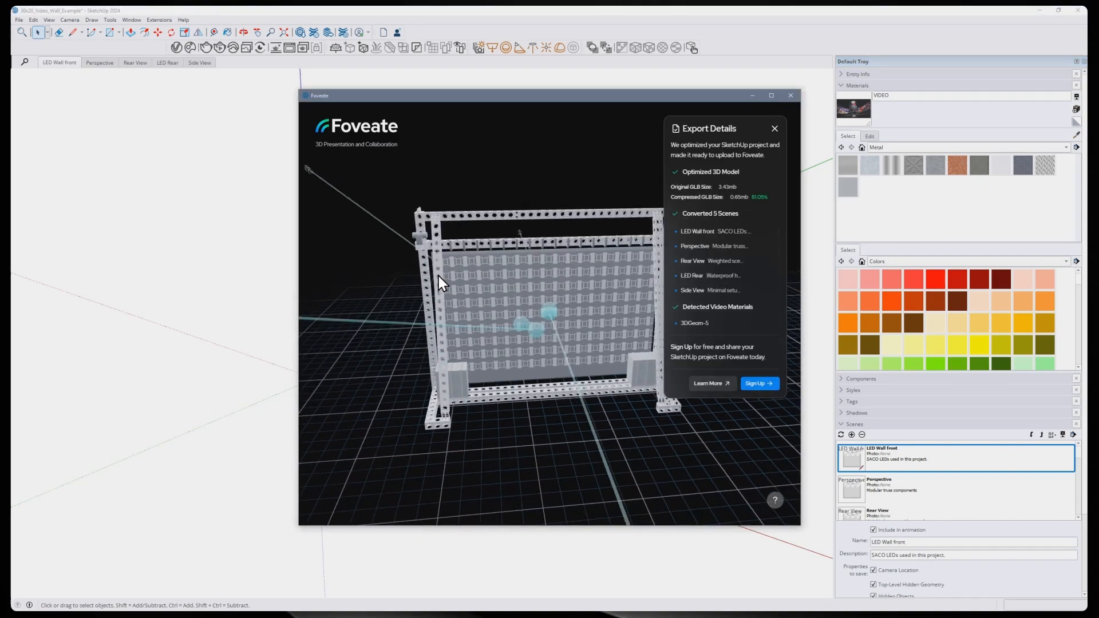
{"action": "left_click_drag", "start_coordinate": [441, 284], "coordinate": [585, 311]}
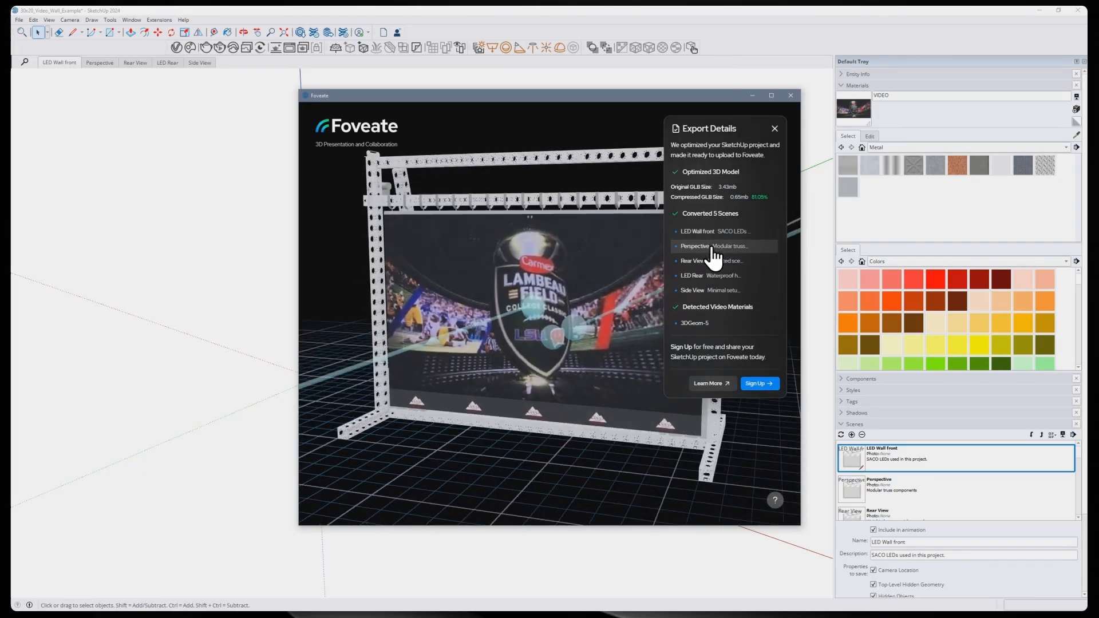
{"action": "left_click", "coordinate": [692, 290]}
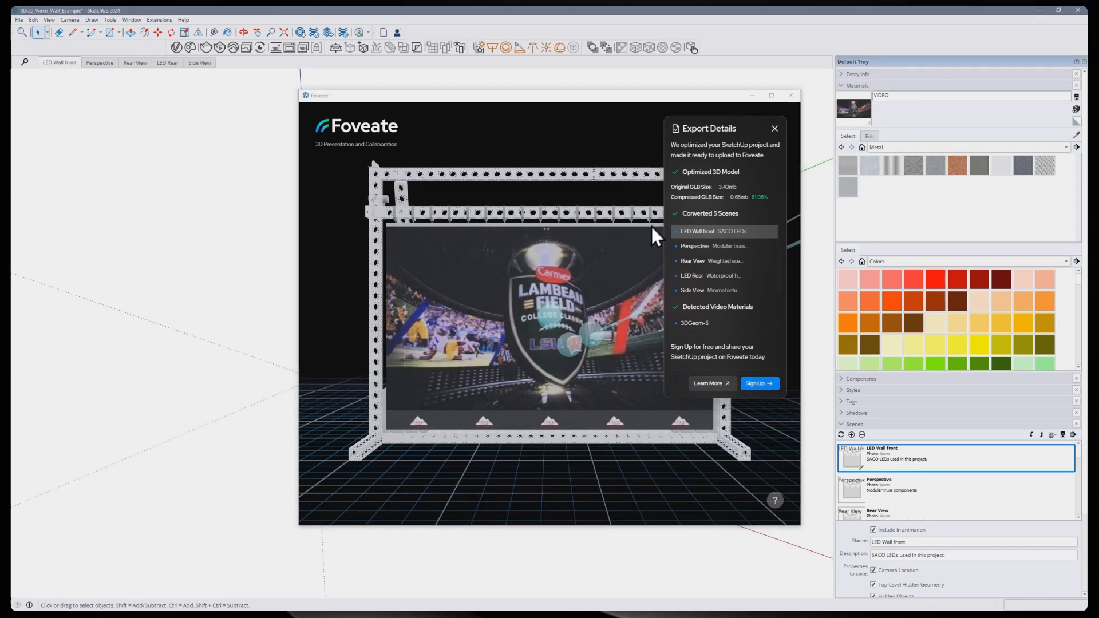
{"action": "mouse_move", "coordinate": [601, 254]}
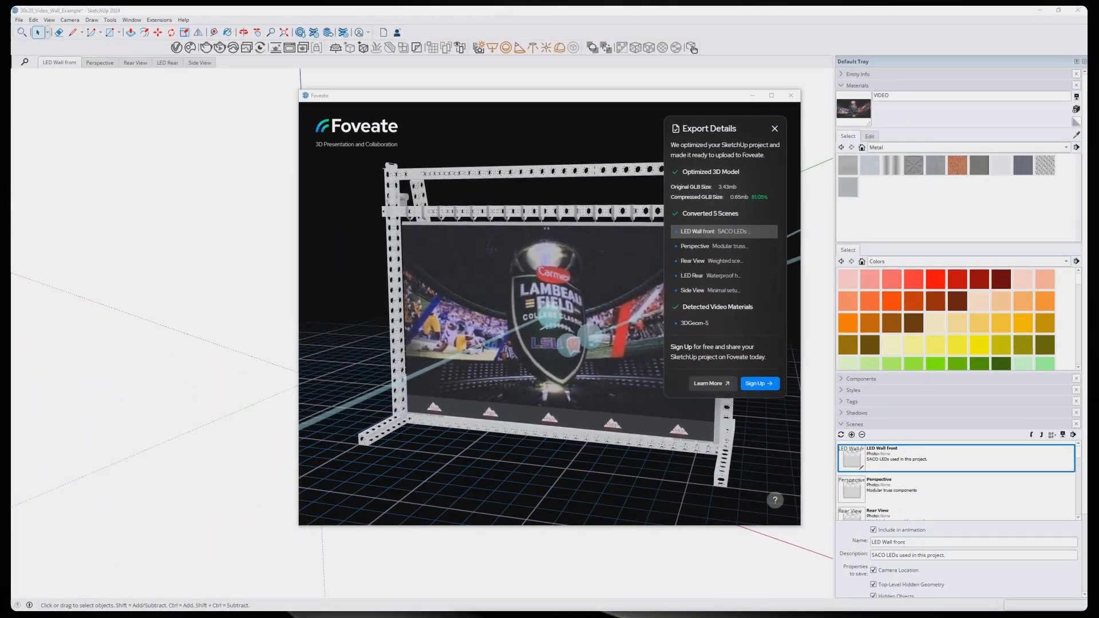
Sign into the Foveate account with email and password to reach the User Scenes gallery
{"action": "left_click", "coordinate": [758, 383]}
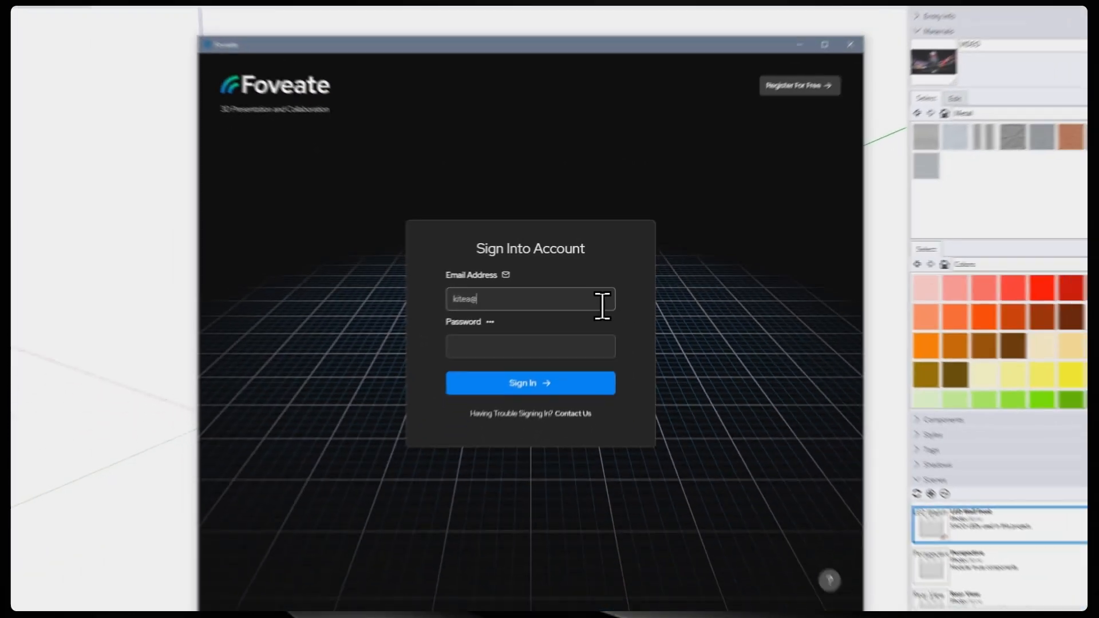
{"action": "left_click", "coordinate": [529, 382]}
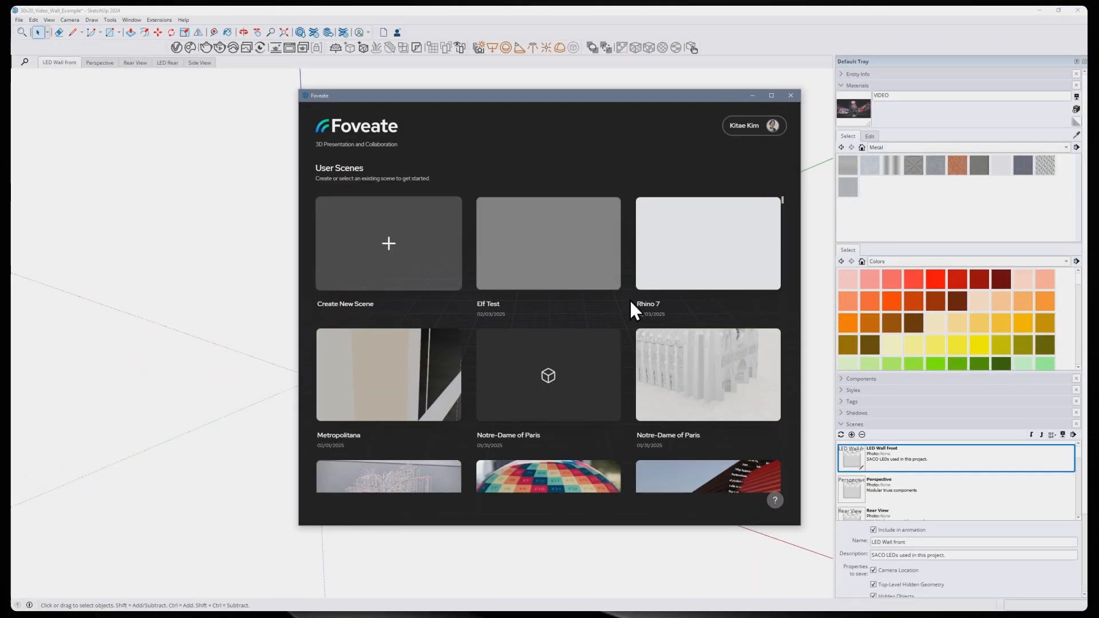
{"action": "mouse_move", "coordinate": [568, 260]}
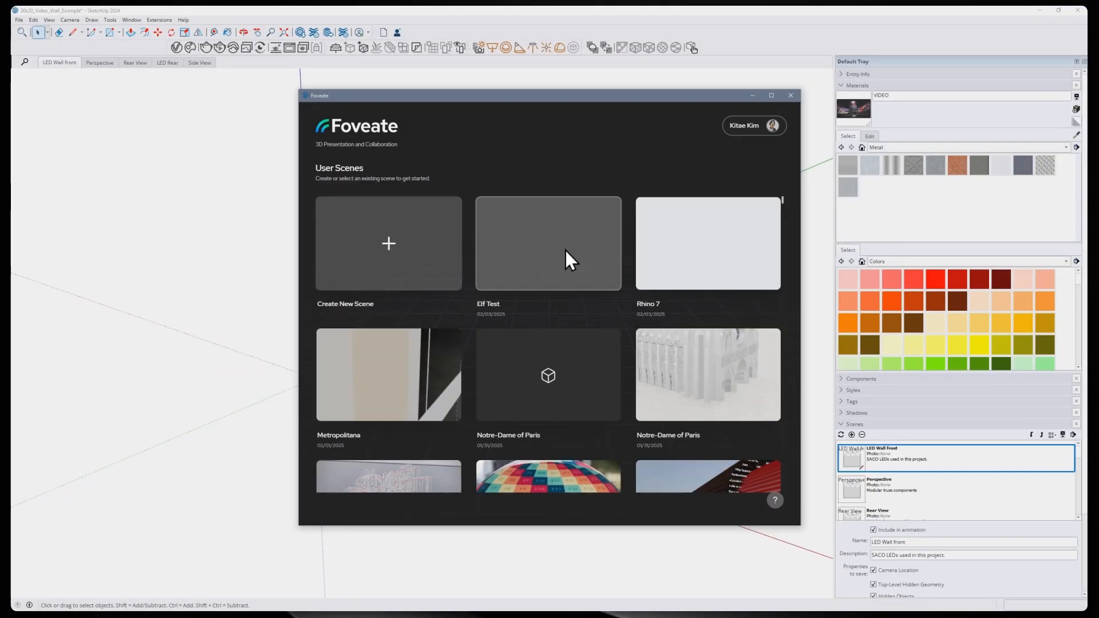
{"action": "mouse_move", "coordinate": [522, 307]}
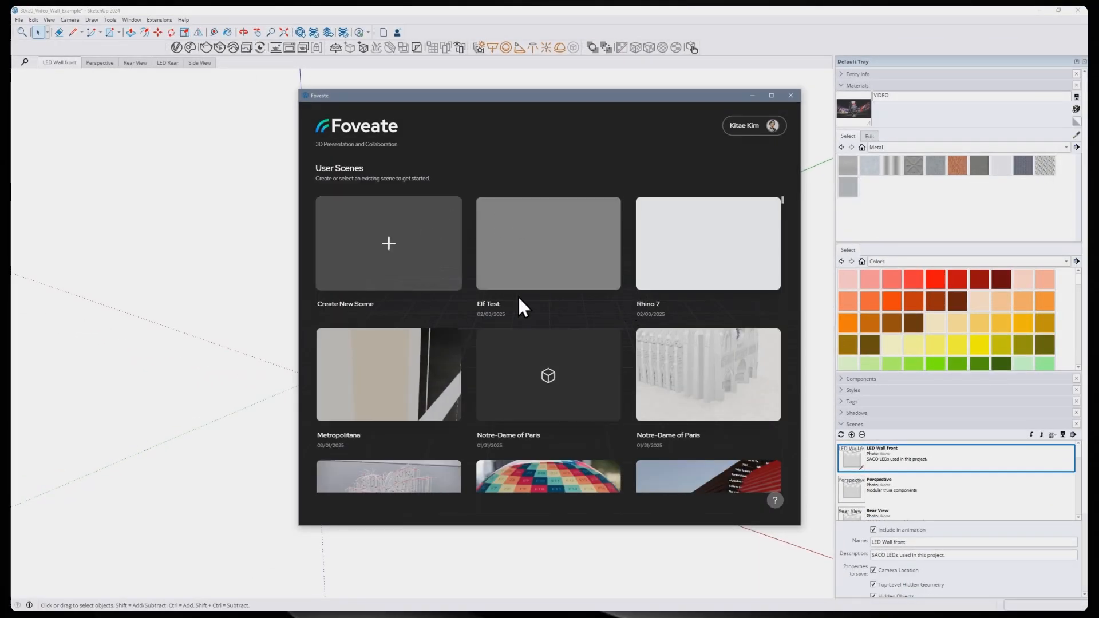
{"action": "mouse_move", "coordinate": [786, 297]}
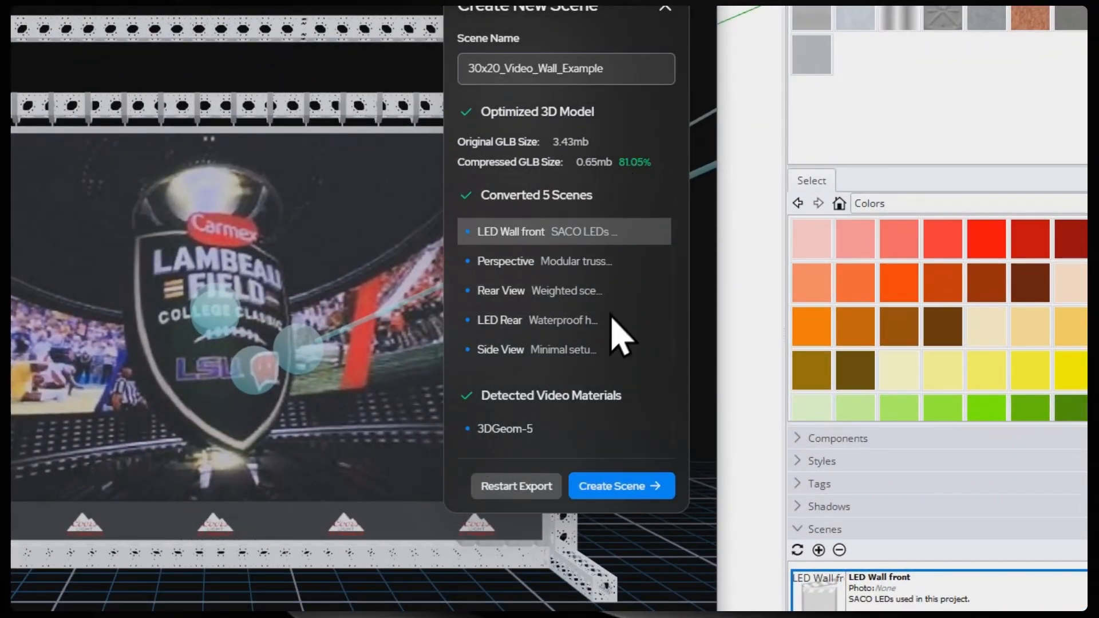
Create the scene 30x20_Video_Wall_Example from the exported model, keeping the default name
{"action": "left_click", "coordinate": [620, 485]}
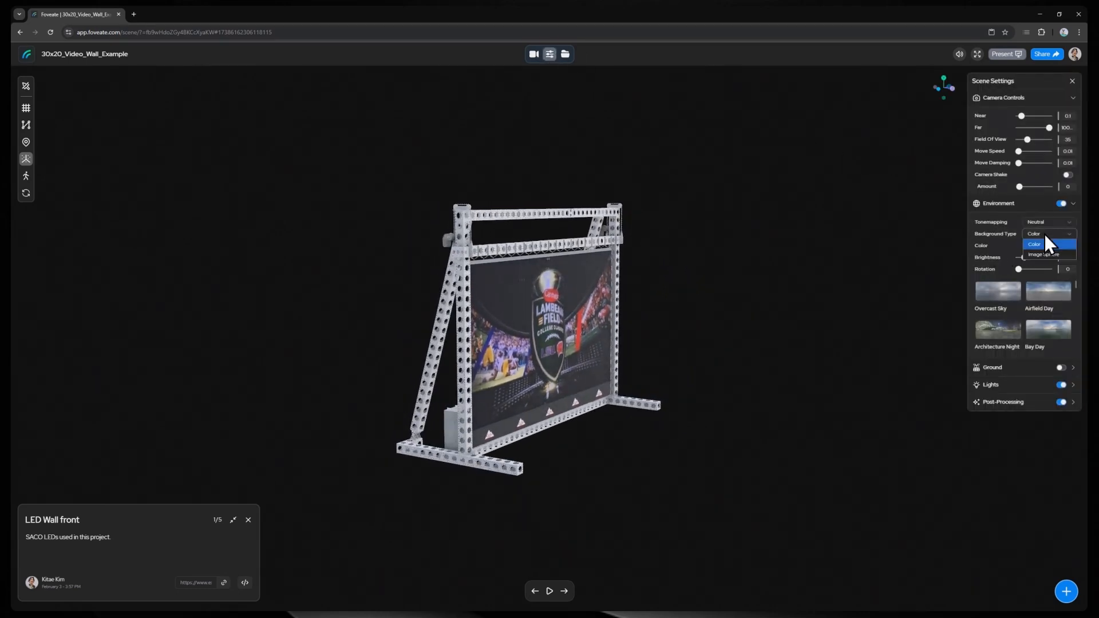
Set the Environment Background Type to Image Sphere for an overcast sky backdrop
{"action": "left_click", "coordinate": [1045, 255]}
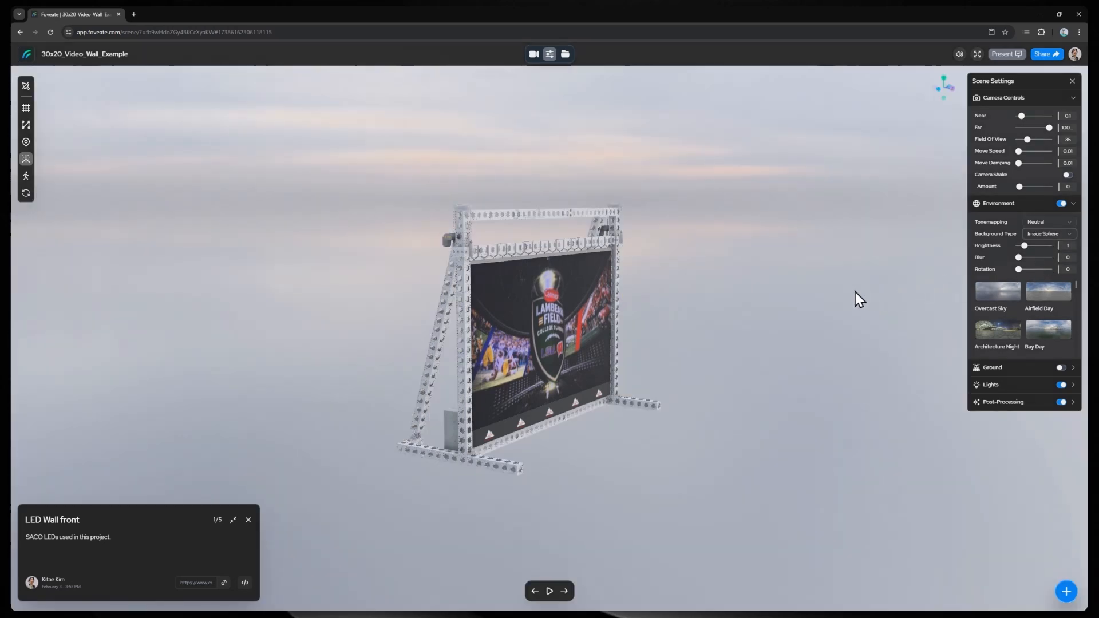
{"action": "mouse_move", "coordinate": [783, 337]}
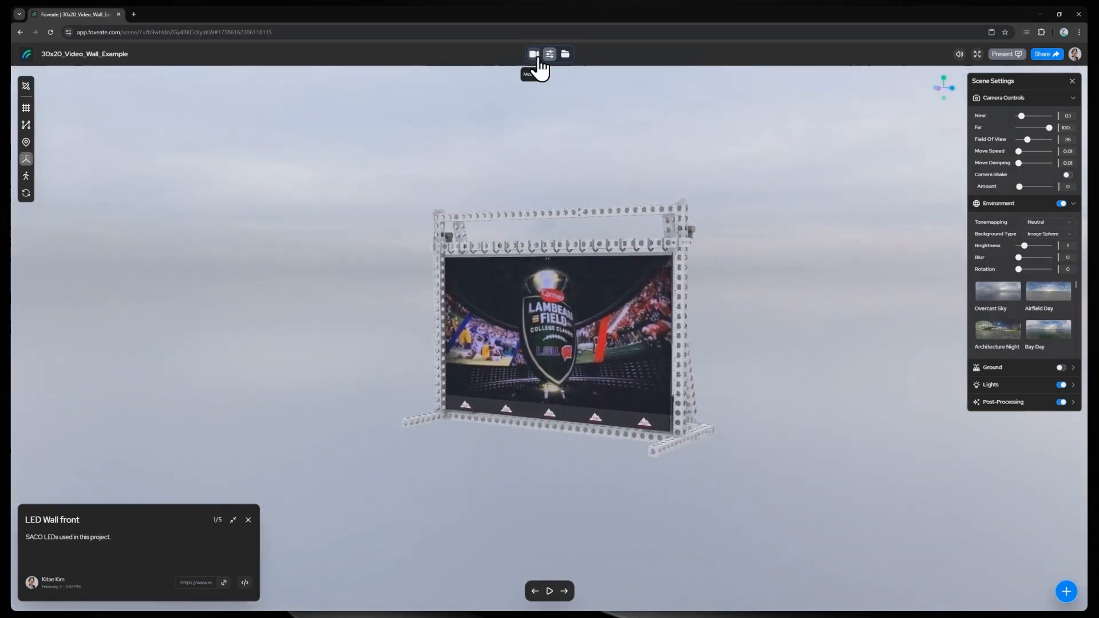
Play the Moments list through LED Wall front, Perspective and Rear View back to the front
{"action": "left_click", "coordinate": [534, 53]}
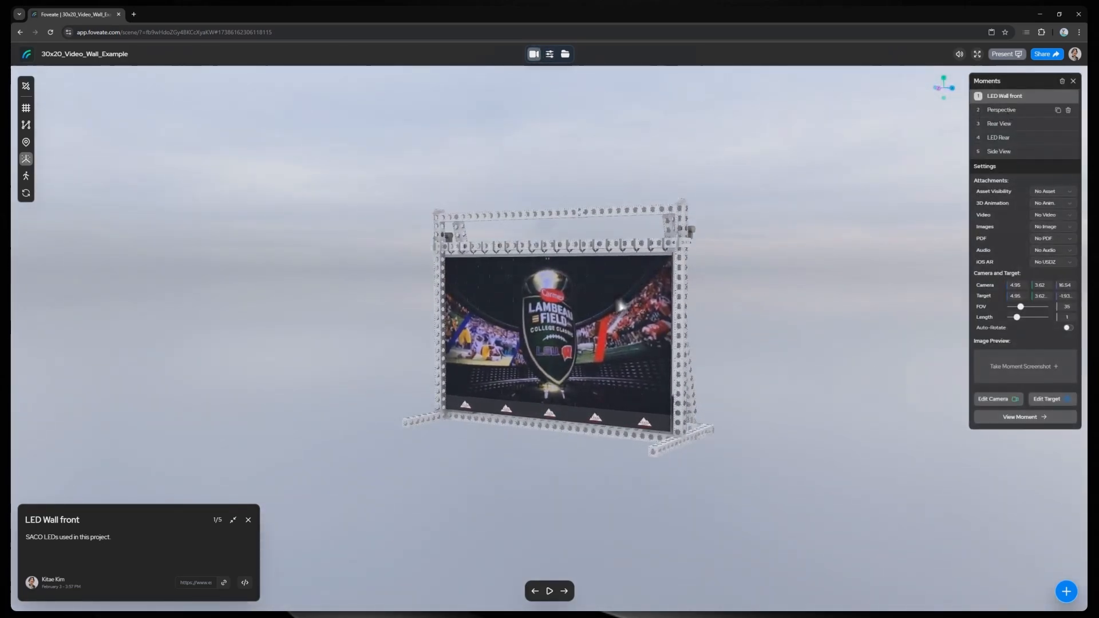
{"action": "left_click", "coordinate": [549, 590]}
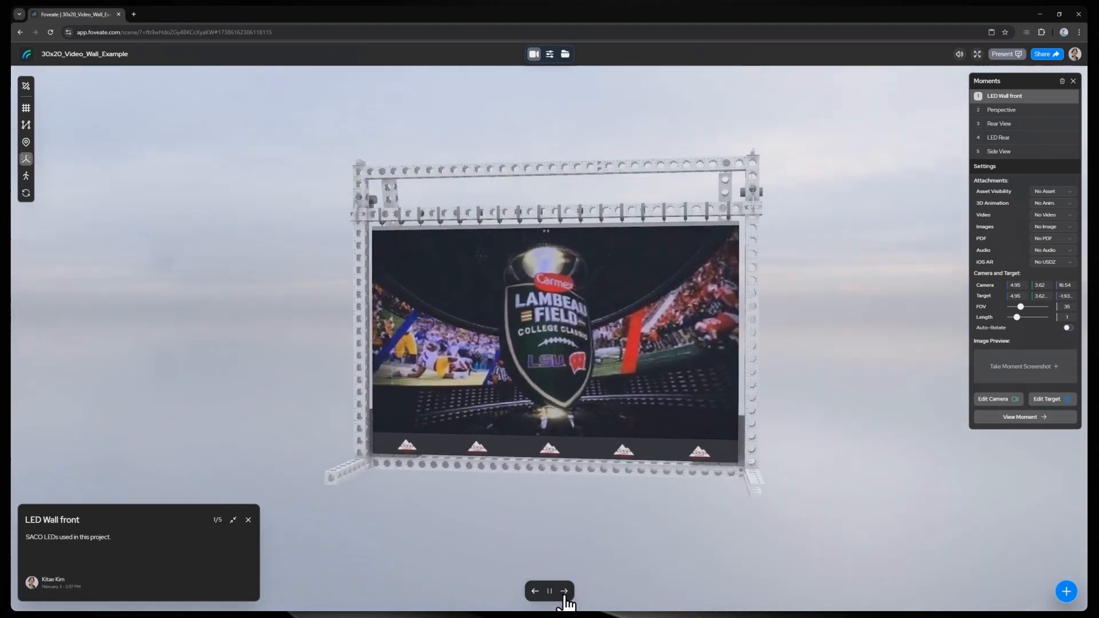
{"action": "left_click", "coordinate": [563, 590]}
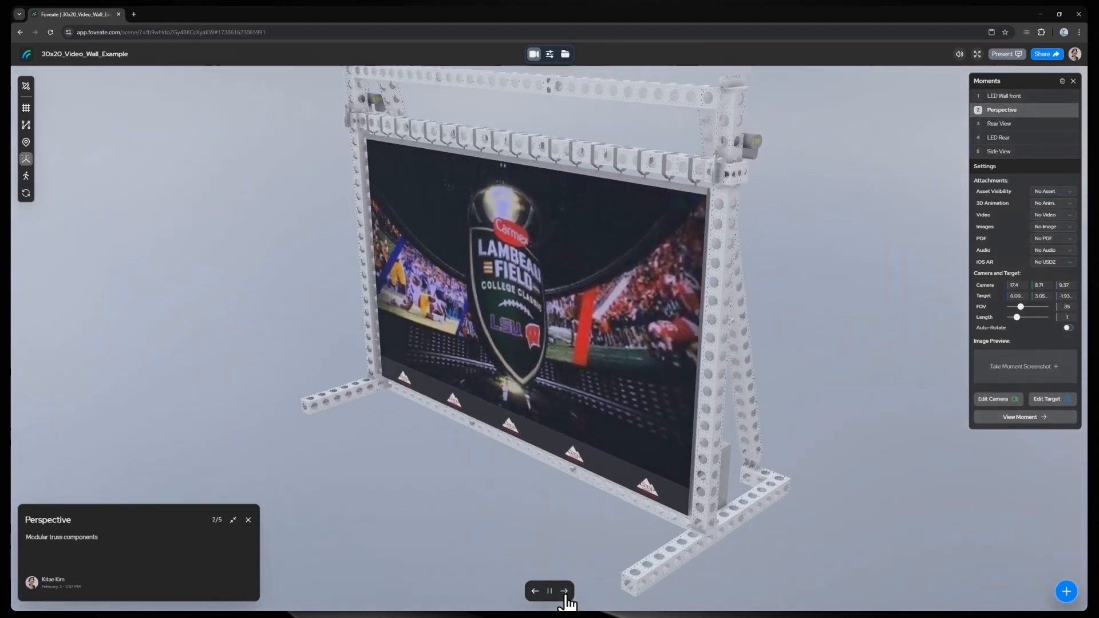
{"action": "left_click", "coordinate": [565, 591]}
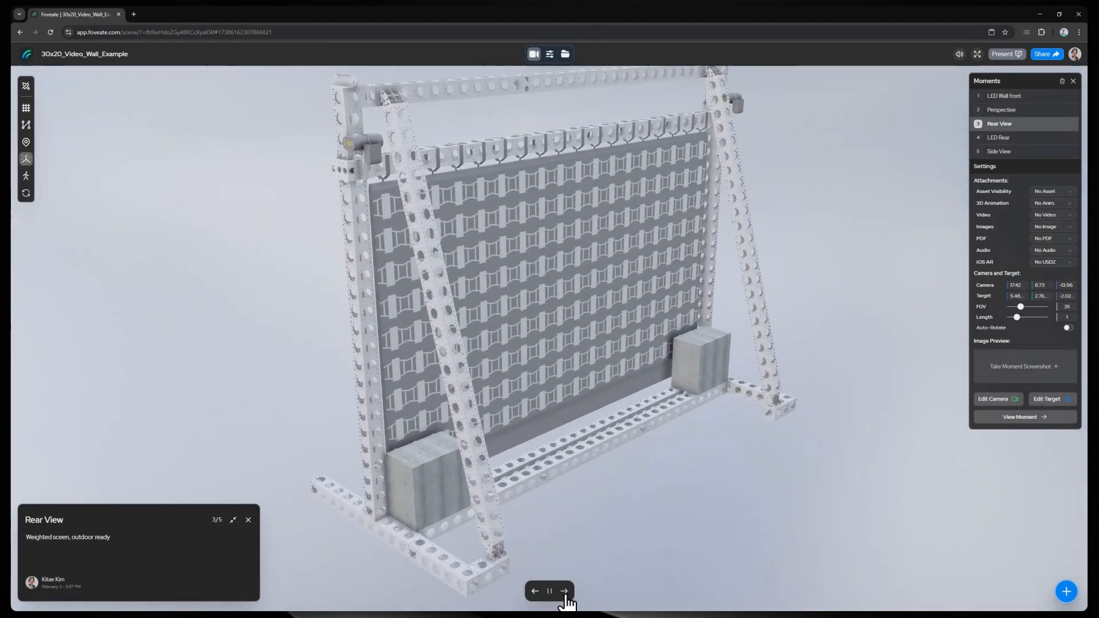
{"action": "left_click", "coordinate": [563, 591]}
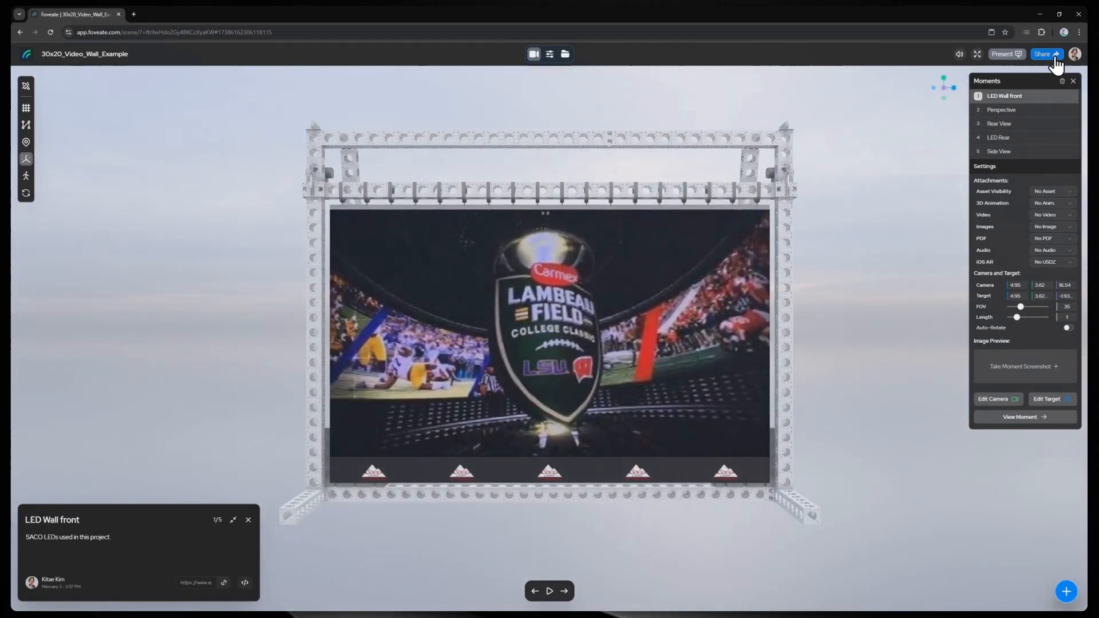
Review collaborator invites, team members, the Share Link and the Embed code in the Share dialog
{"action": "left_click", "coordinate": [1045, 53]}
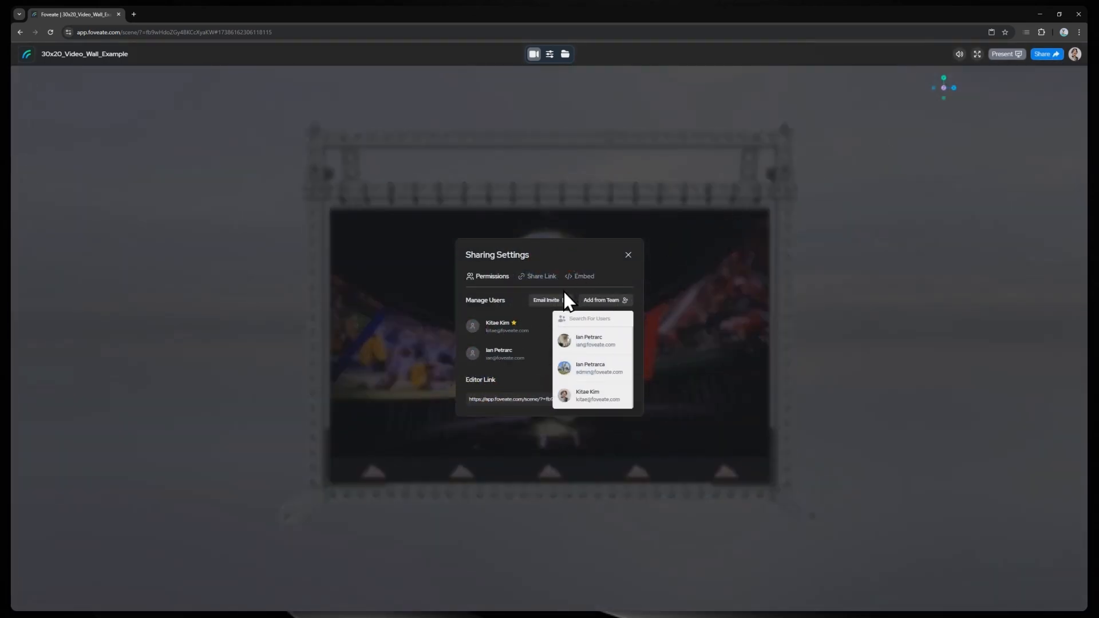
{"action": "left_click", "coordinate": [546, 300]}
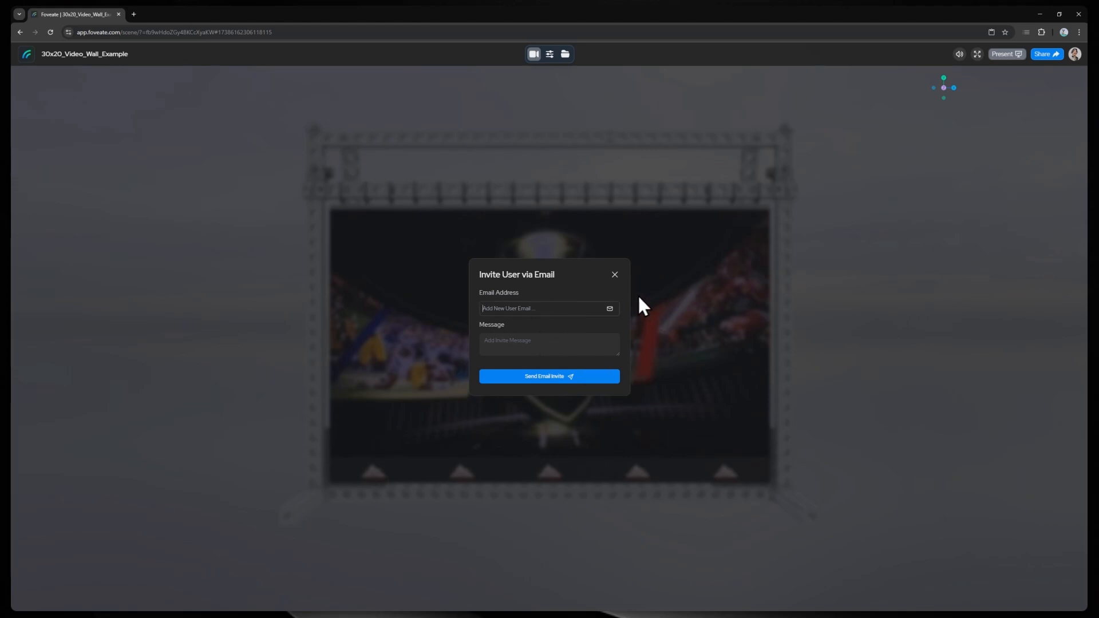
{"action": "left_click", "coordinate": [600, 300]}
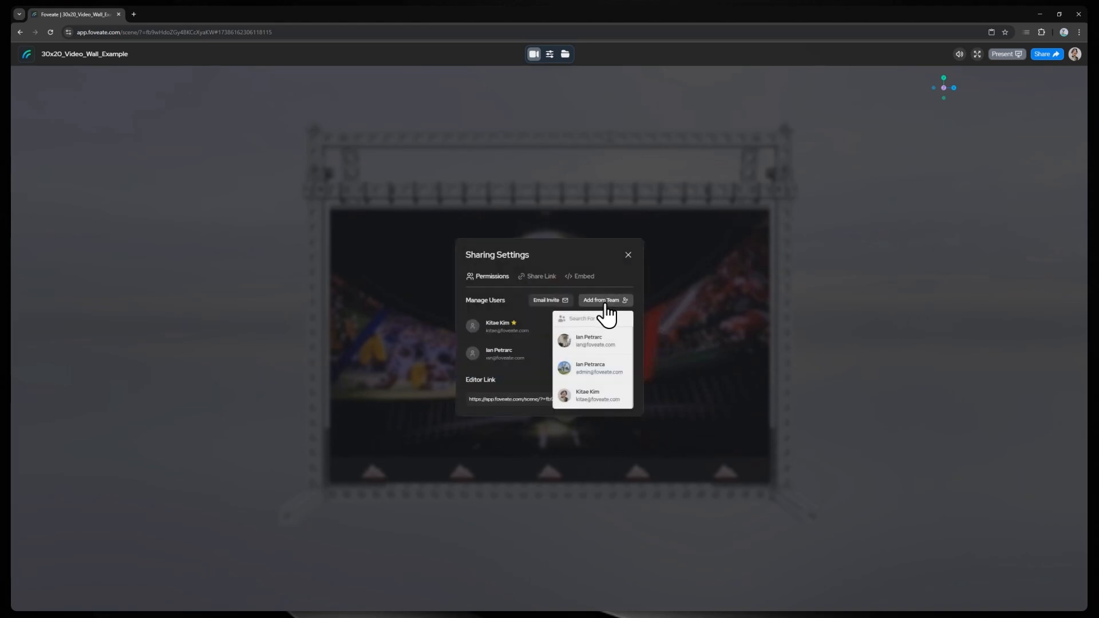
{"action": "left_click", "coordinate": [540, 276]}
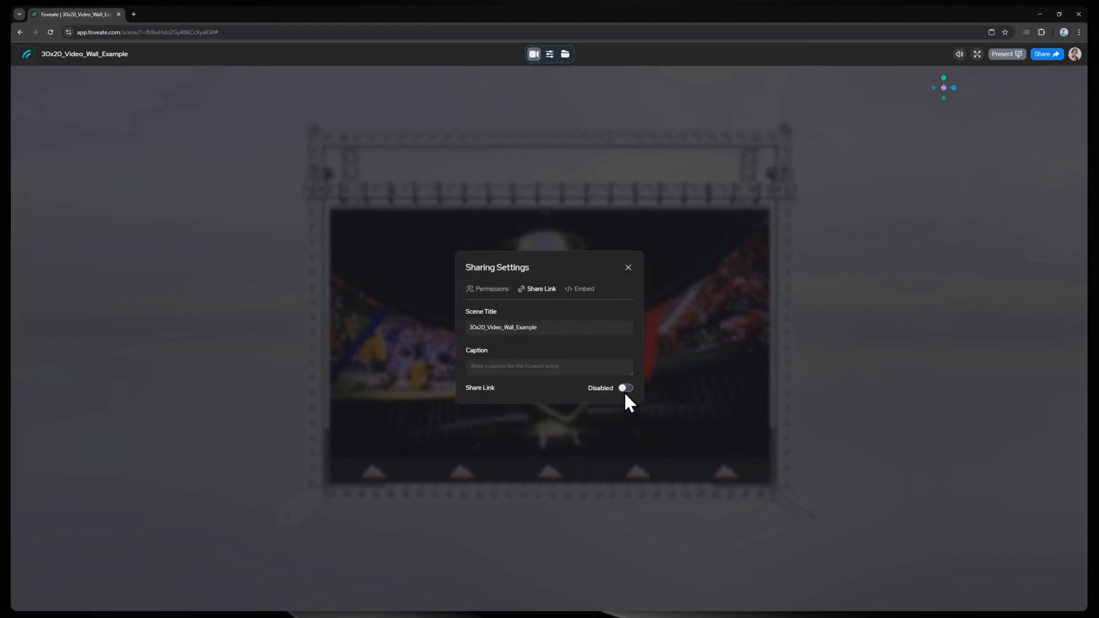
{"action": "left_click", "coordinate": [624, 388]}
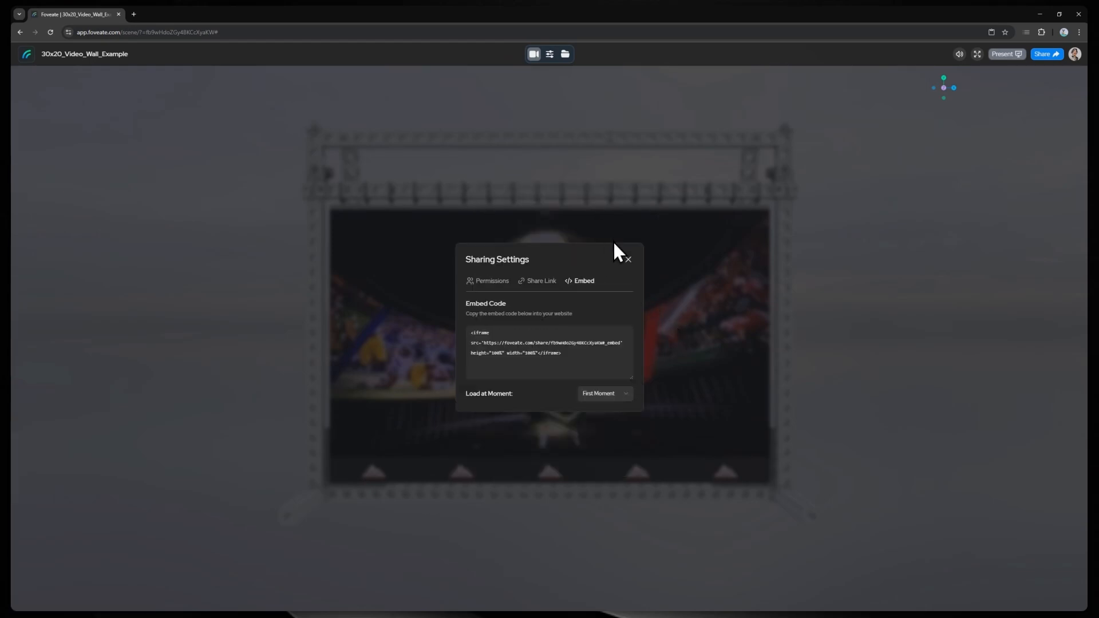
{"action": "left_click", "coordinate": [627, 260]}
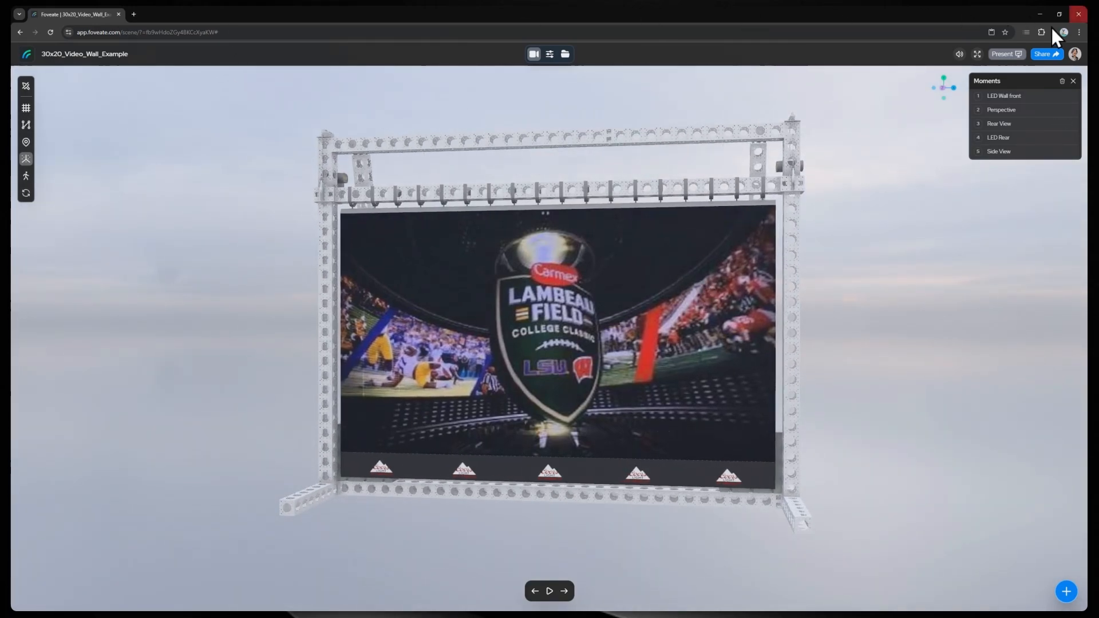
Recheck the user permissions in the Share dialog, close it and begin presenting
{"action": "left_click", "coordinate": [1046, 54]}
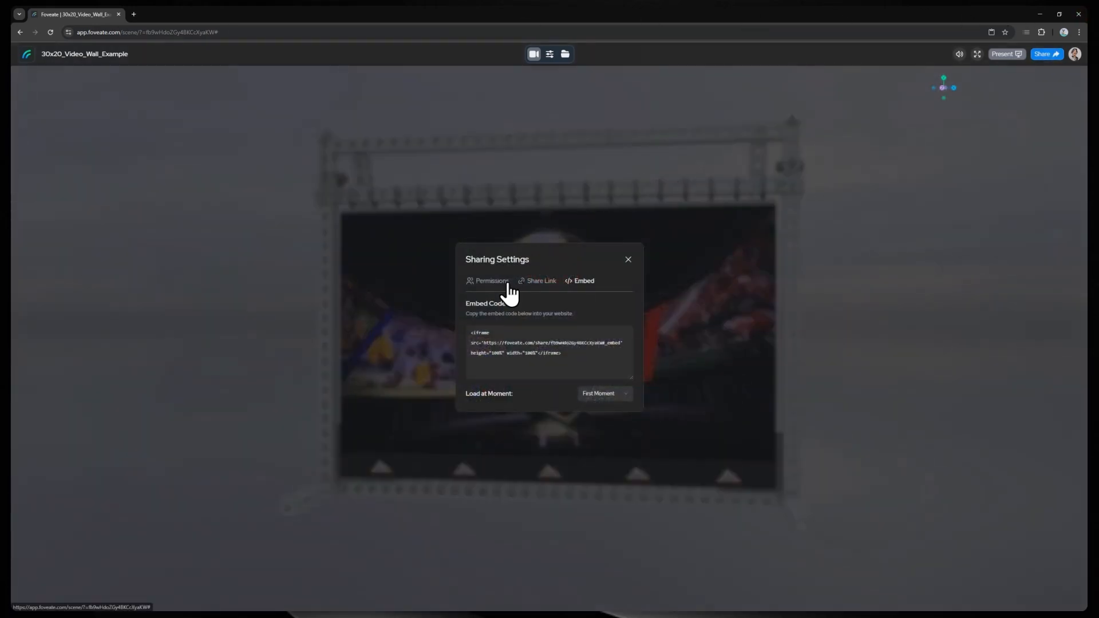
{"action": "left_click", "coordinate": [491, 280]}
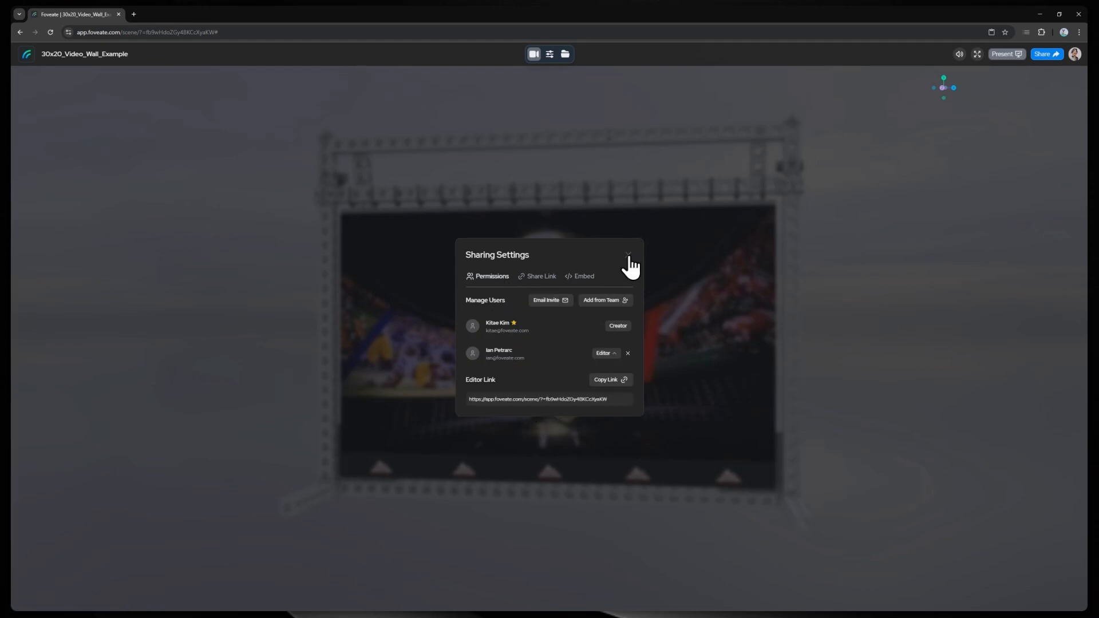
{"action": "left_click", "coordinate": [627, 255]}
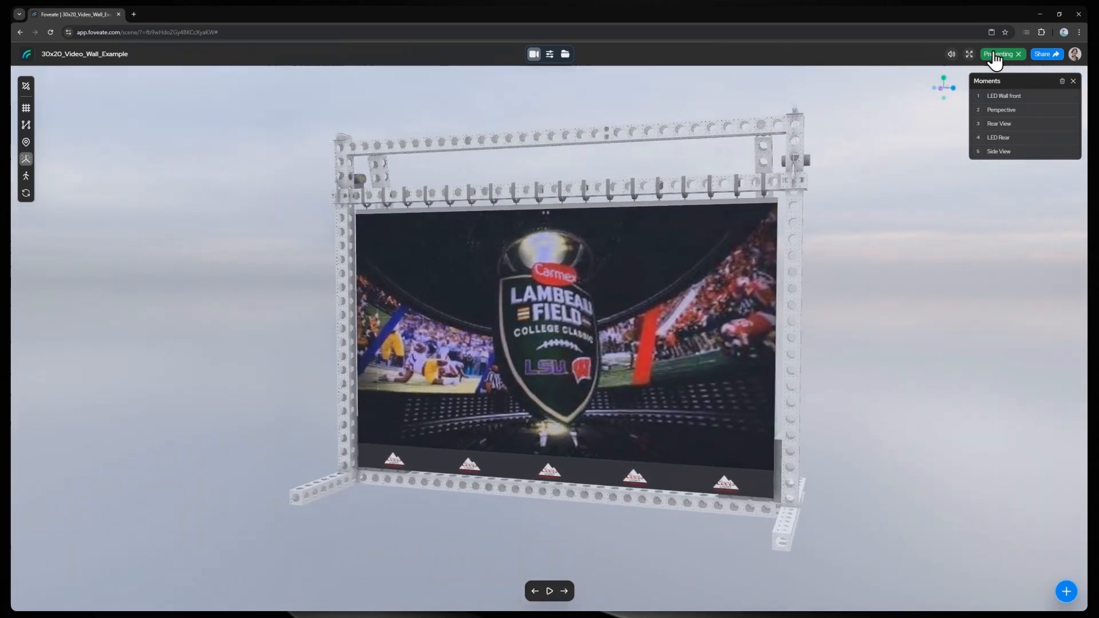
{"action": "left_click", "coordinate": [1018, 54]}
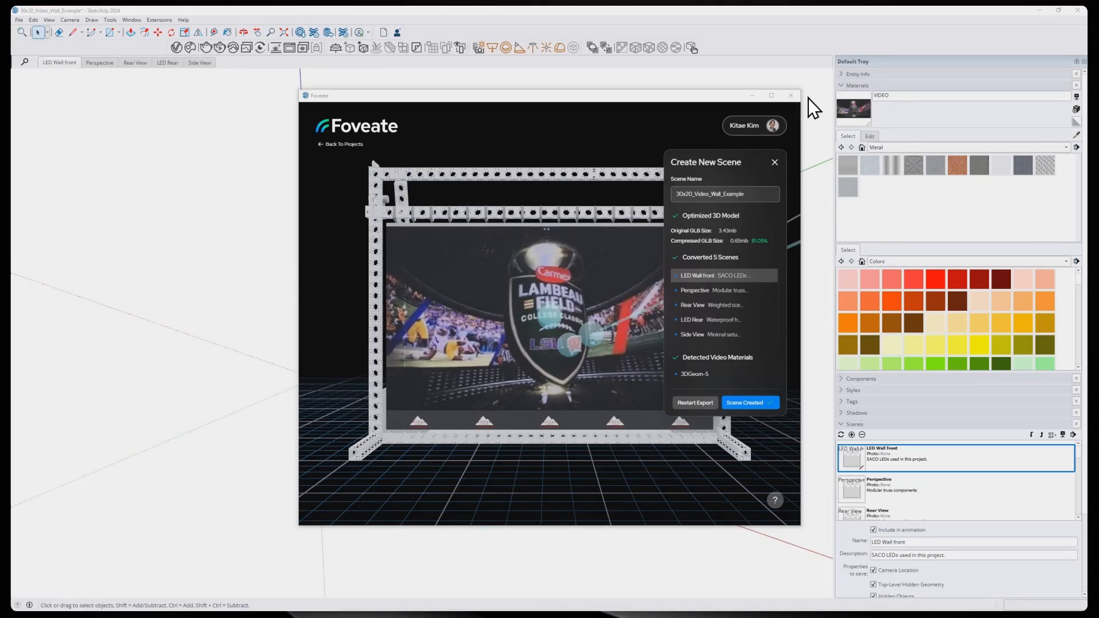
Close the Foveate export window to return to modelling the stage floor under the wall
{"action": "left_click", "coordinate": [791, 95]}
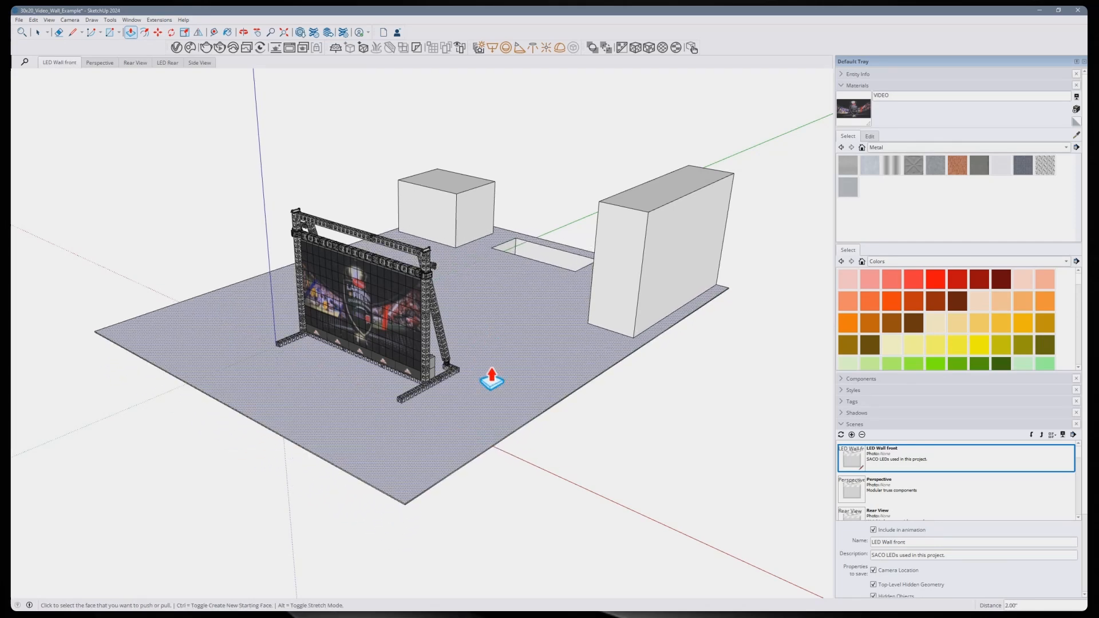
Update the LED Wall front scene with the ReissOpto LEDs description and new floor
{"action": "right_click", "coordinate": [851, 459]}
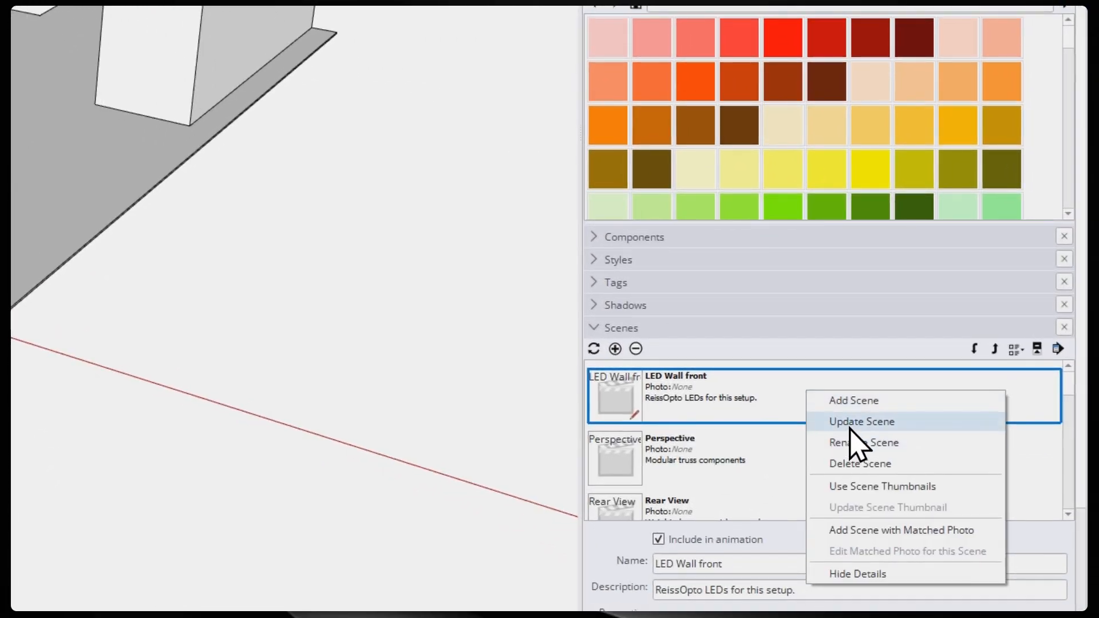
{"action": "left_click", "coordinate": [861, 421]}
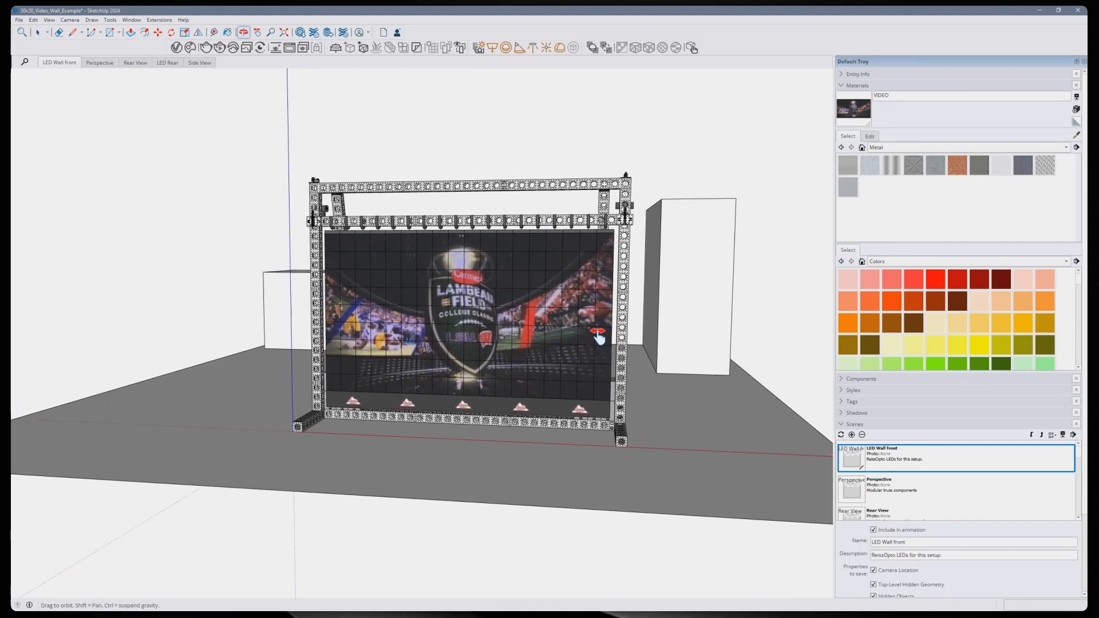
{"action": "right_click", "coordinate": [850, 459]}
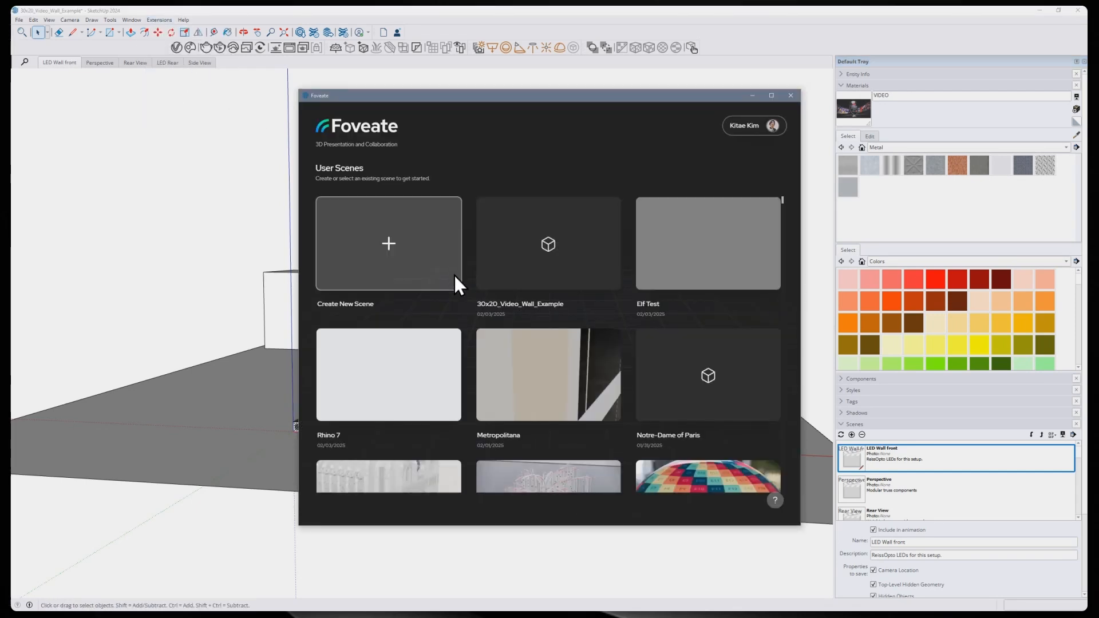
Export into existing asset 30x20_Video_Wall_Example.glb with Replace Moments on, then update and open the scene
{"action": "left_click", "coordinate": [547, 243]}
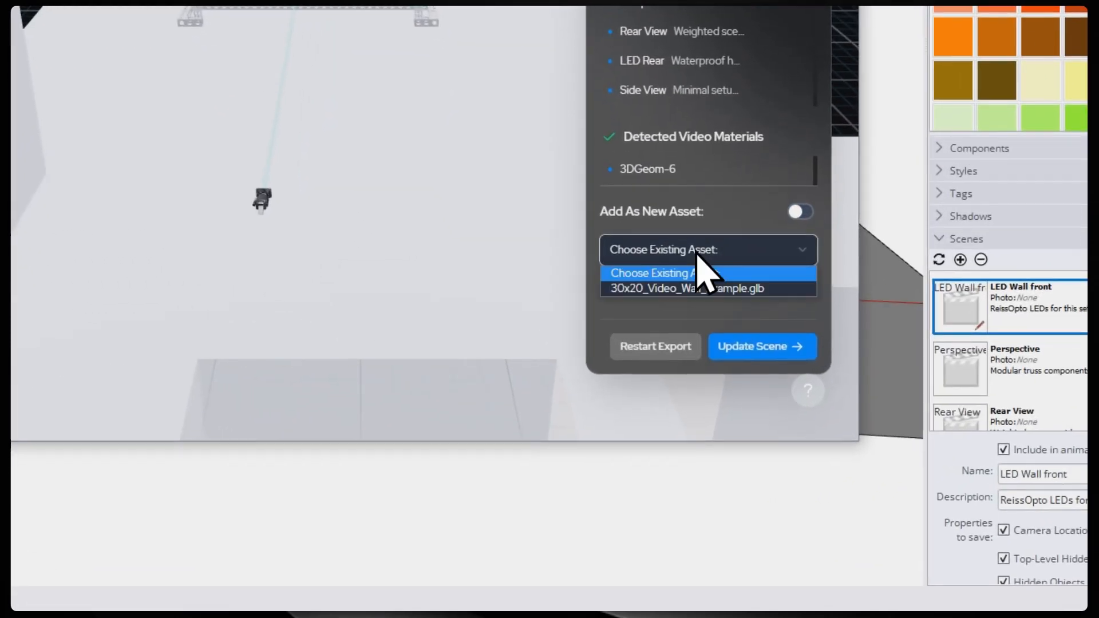
{"action": "left_click", "coordinate": [688, 288]}
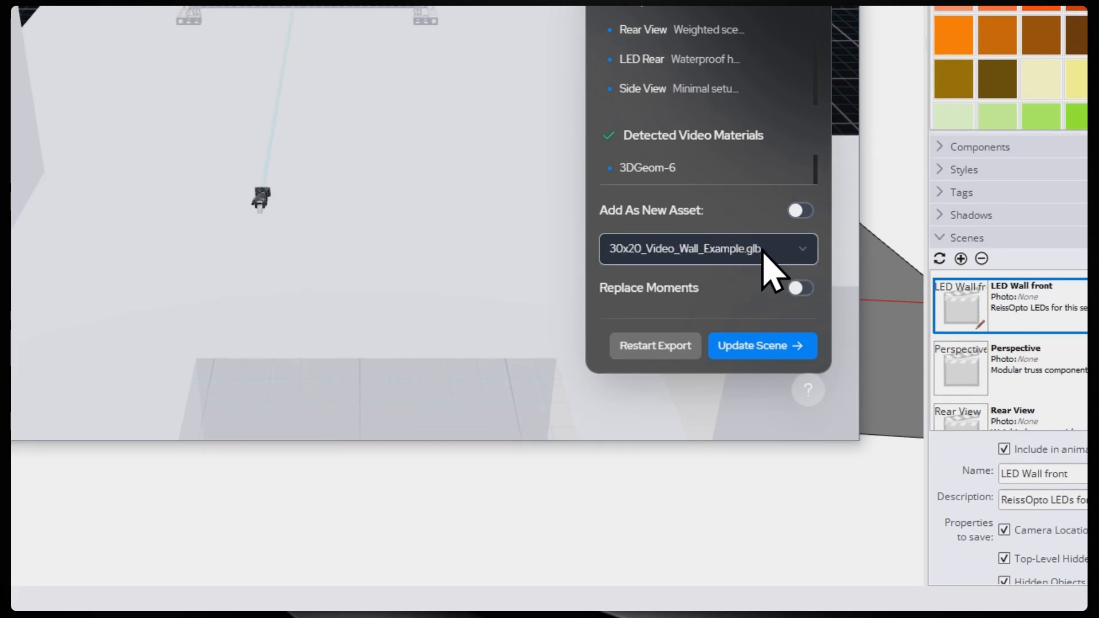
{"action": "left_click", "coordinate": [801, 288]}
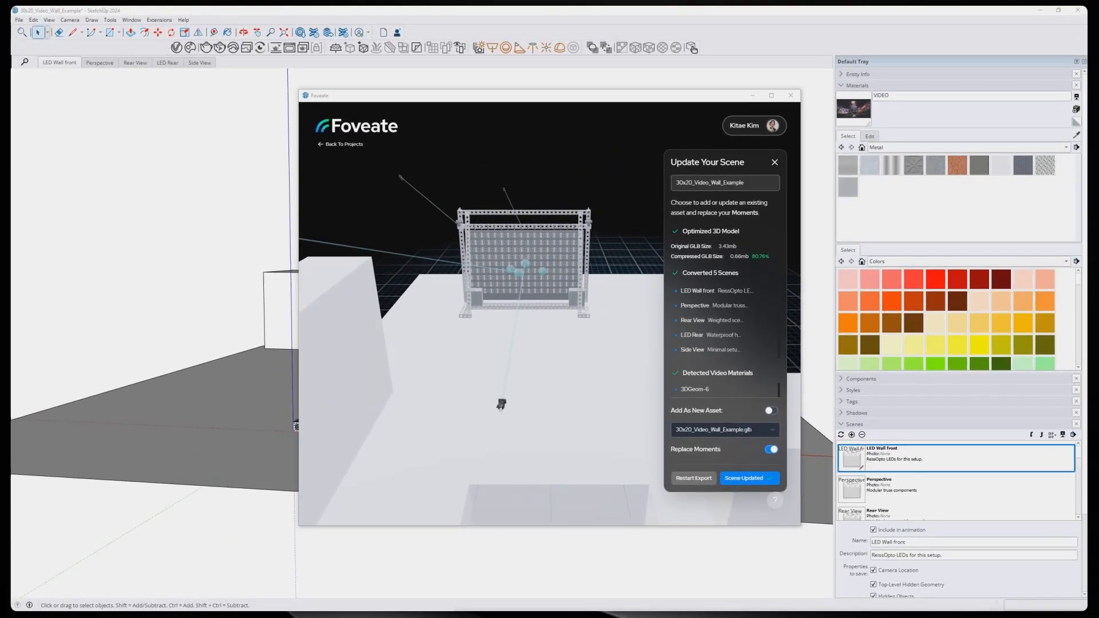
{"action": "left_click", "coordinate": [748, 479]}
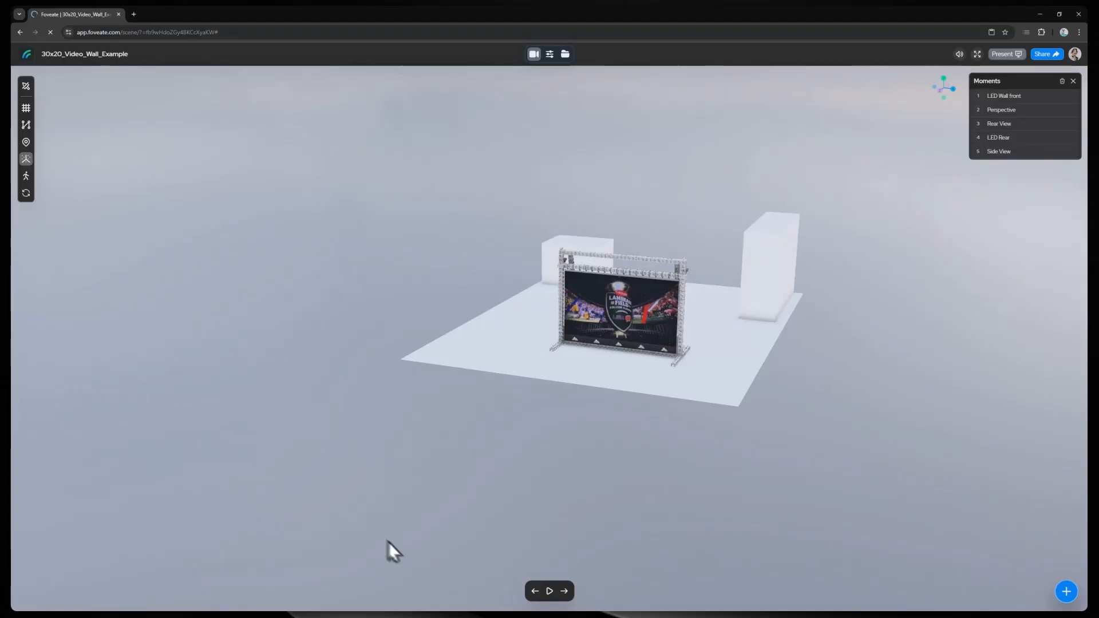
Jump to the LED Wall front moment and show the Moments panel with settings
{"action": "left_click", "coordinate": [1004, 96]}
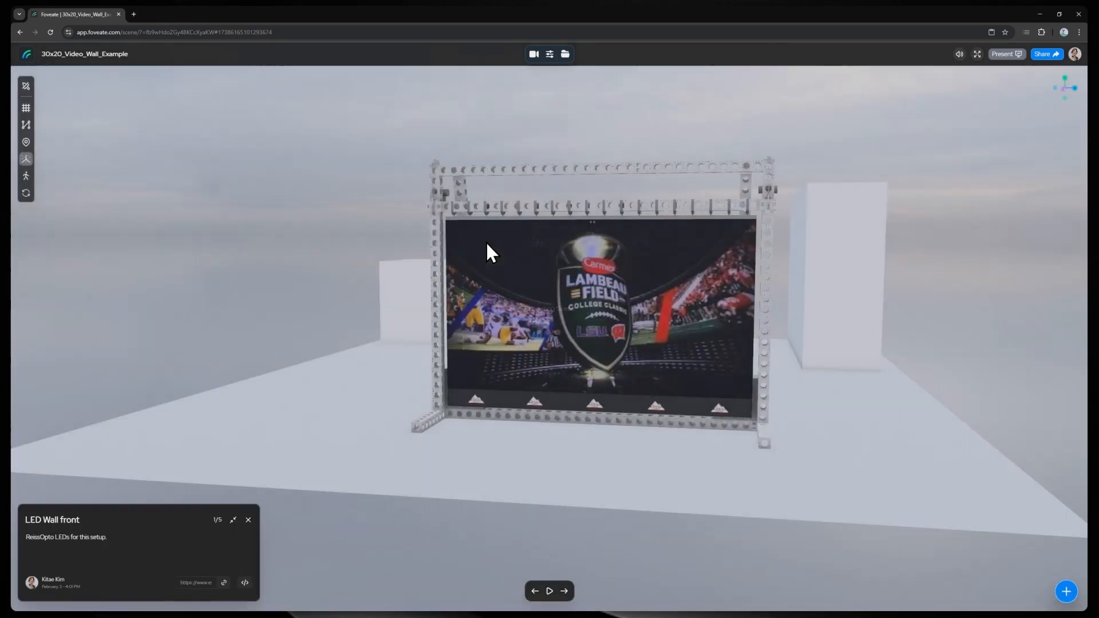
{"action": "left_click", "coordinate": [565, 54]}
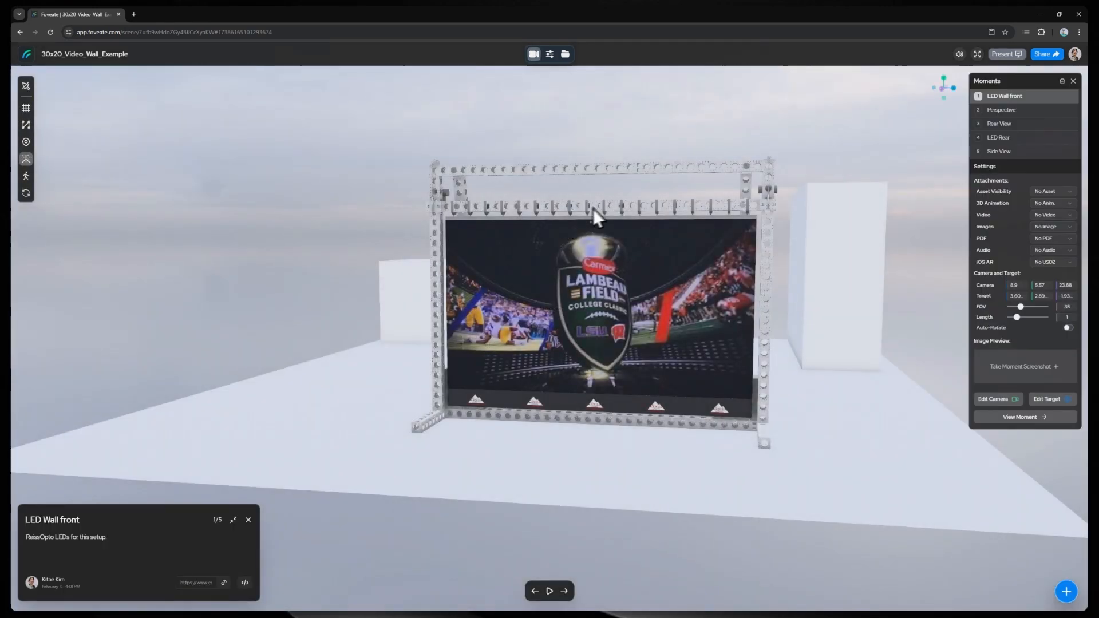
{"action": "mouse_move", "coordinate": [259, 478]}
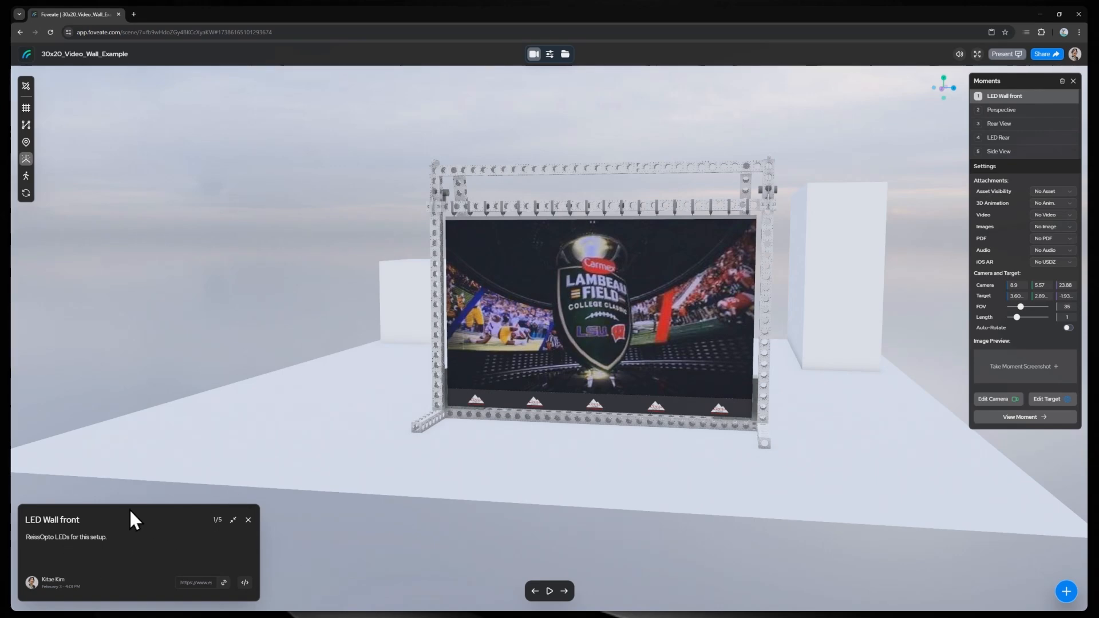
{"action": "mouse_move", "coordinate": [155, 547]}
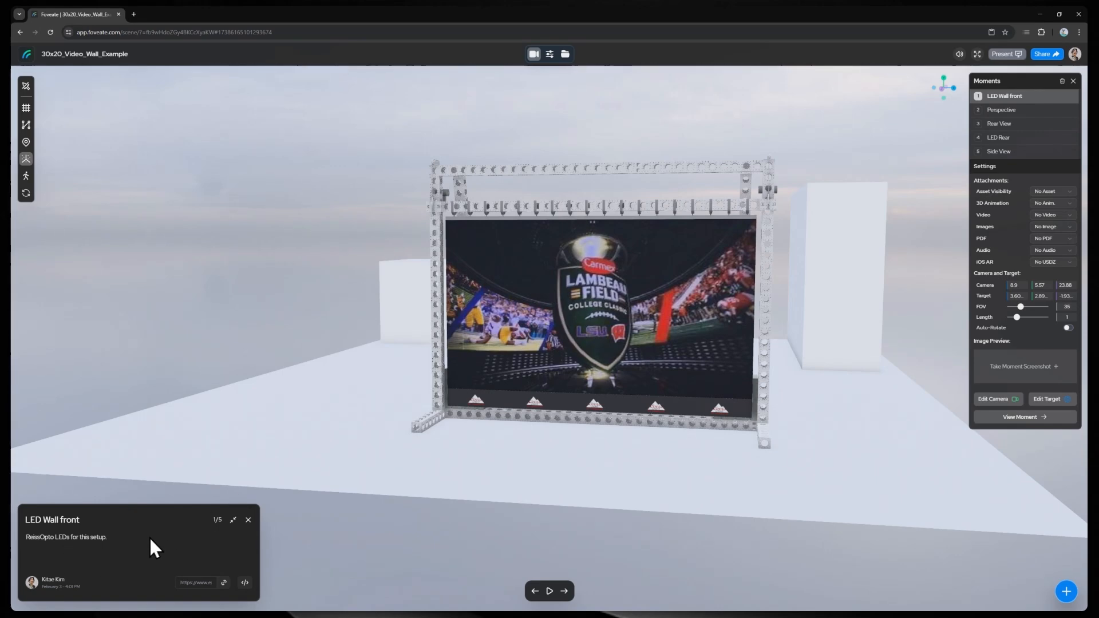
Advance through the Perspective, Rear View, LED Rear and Side View moments
{"action": "left_click", "coordinate": [563, 591]}
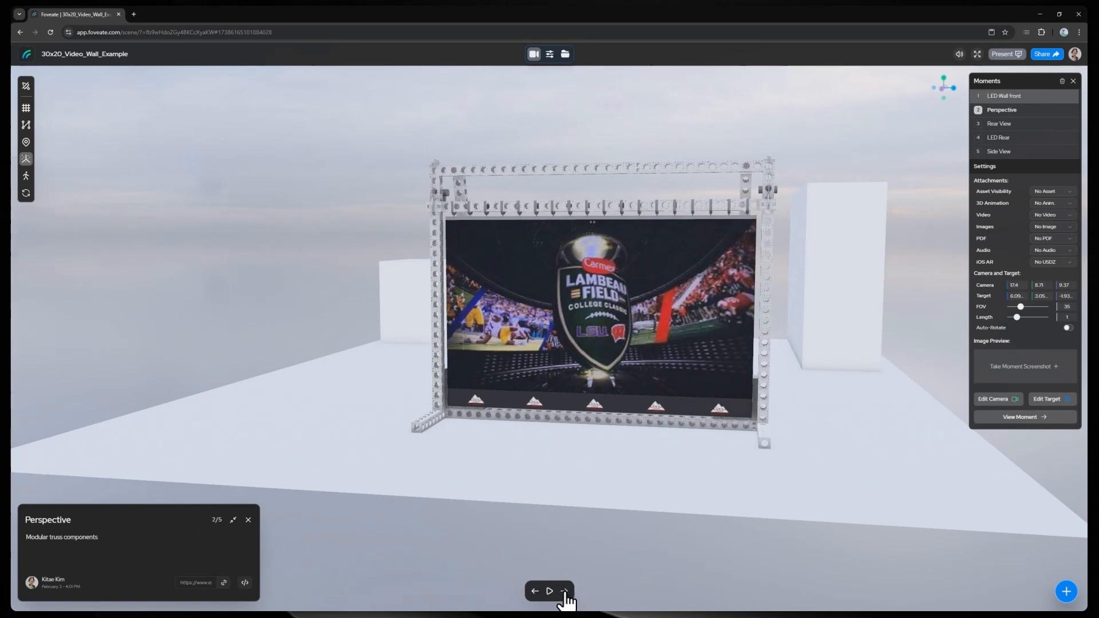
{"action": "left_click", "coordinate": [564, 591]}
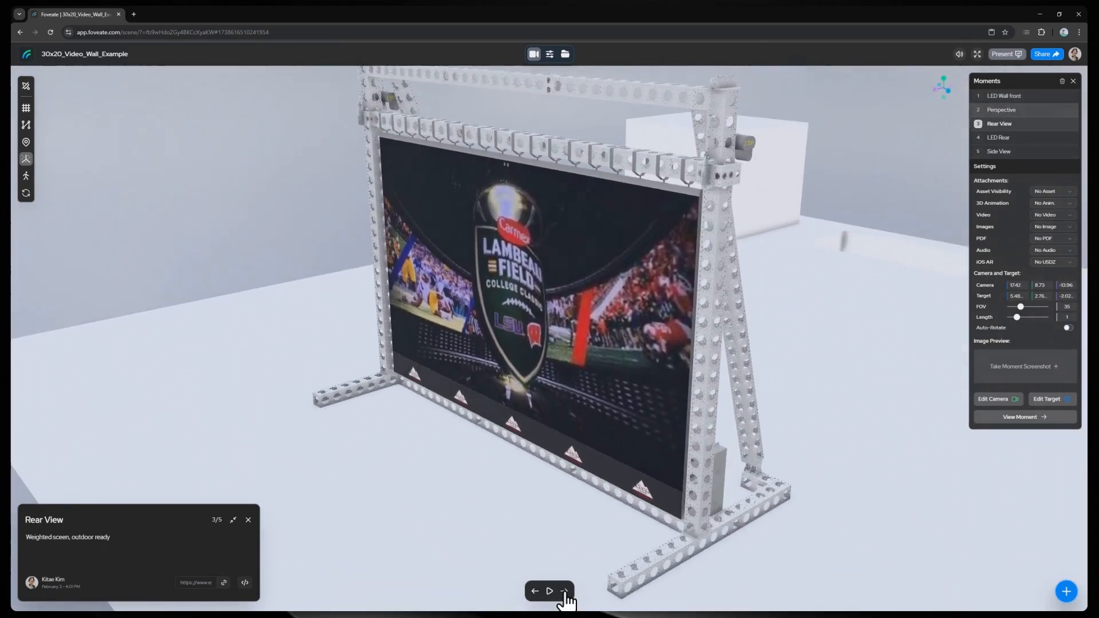
{"action": "left_click", "coordinate": [564, 591]}
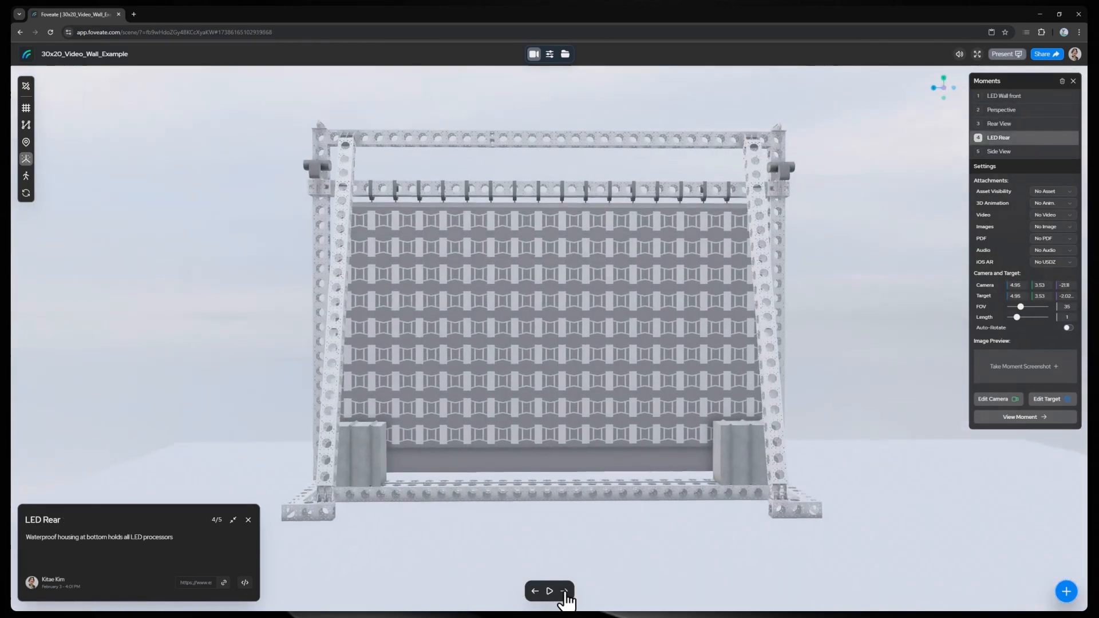
{"action": "left_click", "coordinate": [565, 590]}
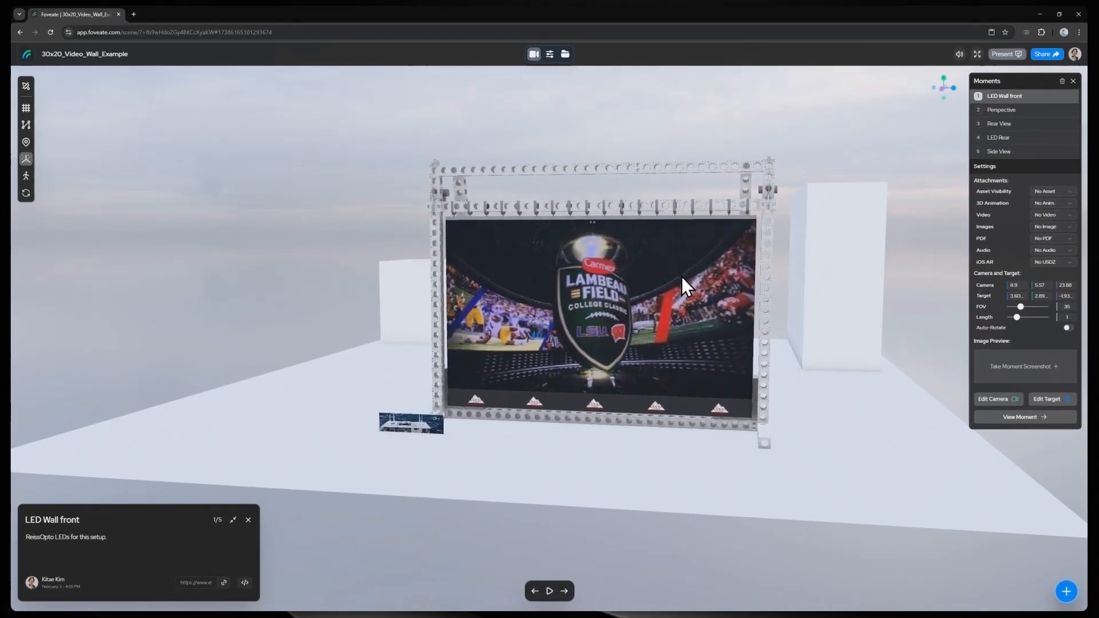
{"action": "mouse_move", "coordinate": [576, 54]}
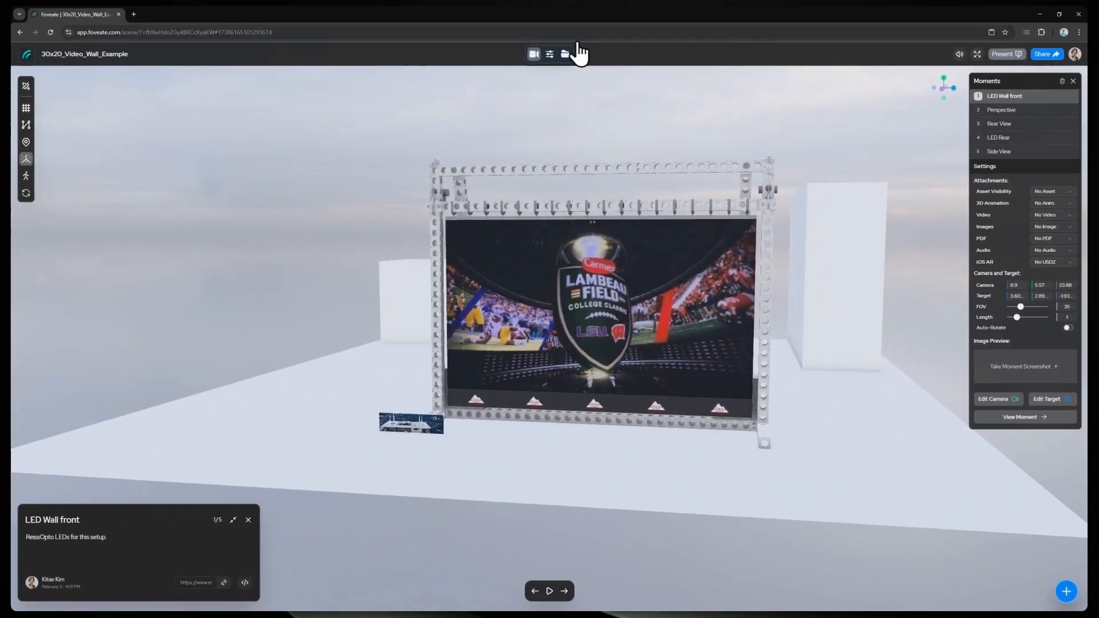
Map sports.mp4 onto the 30x20_Video_Wall mesh from Assets and play it on the wall
{"action": "left_click", "coordinate": [564, 54]}
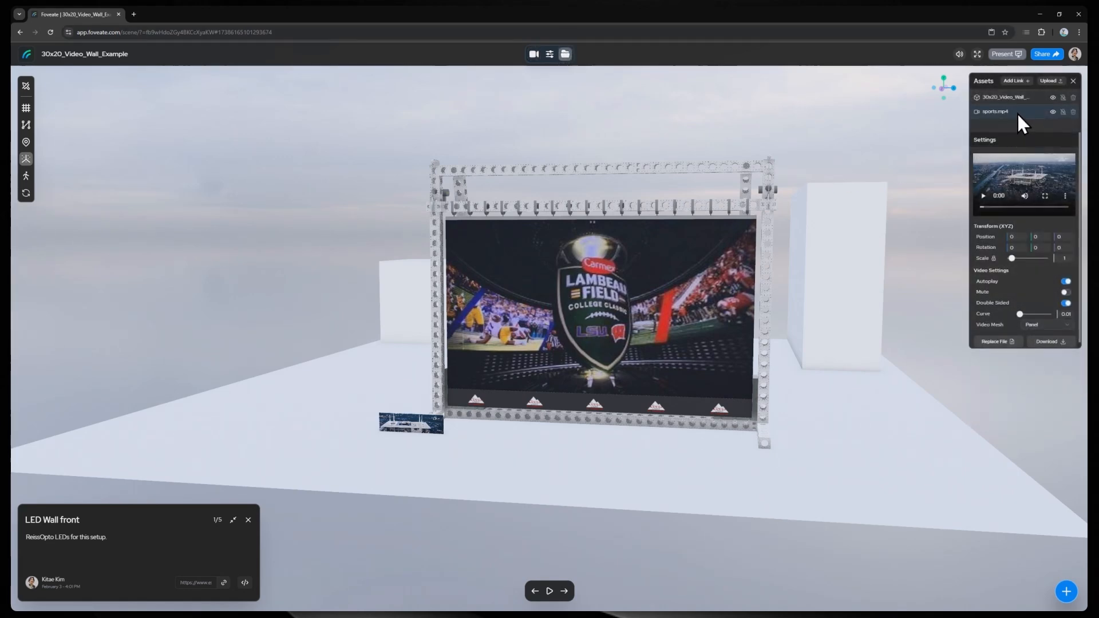
{"action": "mouse_move", "coordinate": [416, 435]}
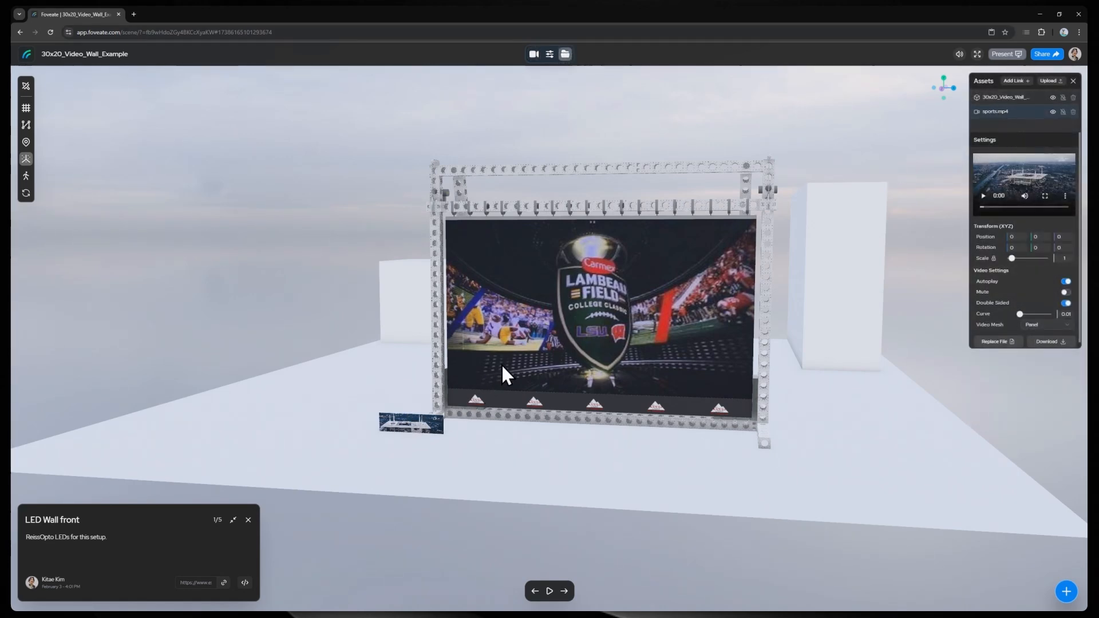
{"action": "mouse_move", "coordinate": [734, 328]}
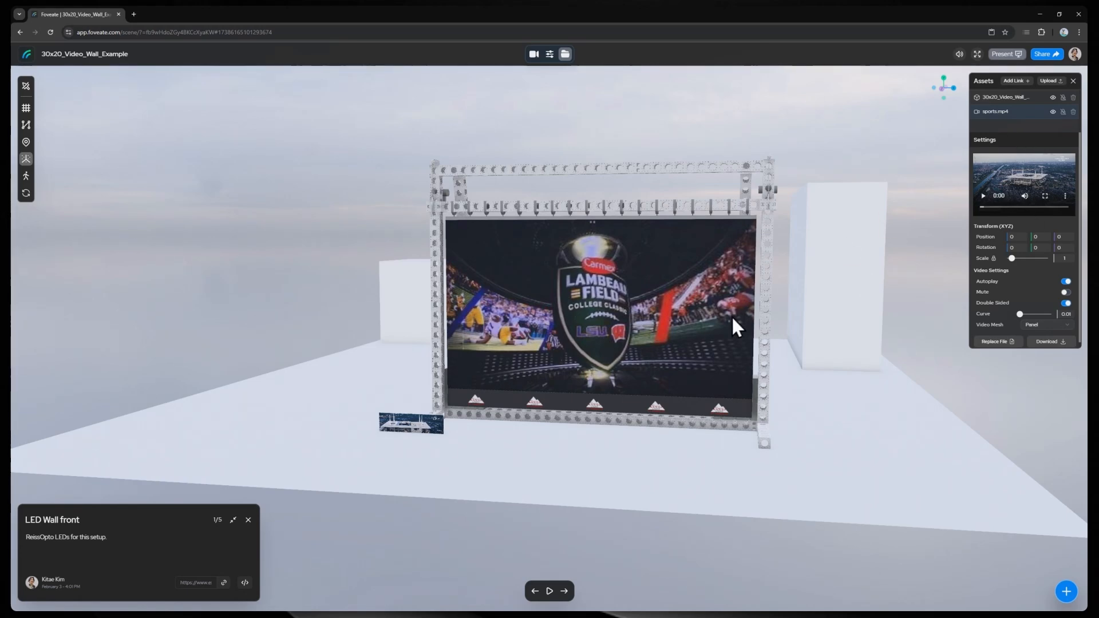
{"action": "mouse_move", "coordinate": [819, 301]}
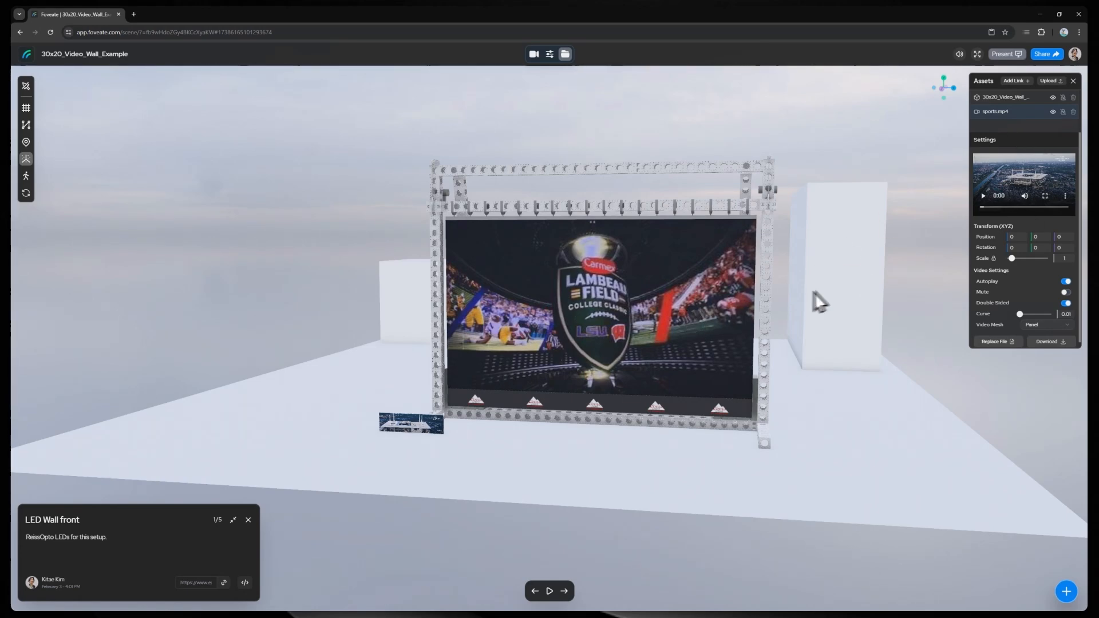
{"action": "mouse_move", "coordinate": [564, 54]}
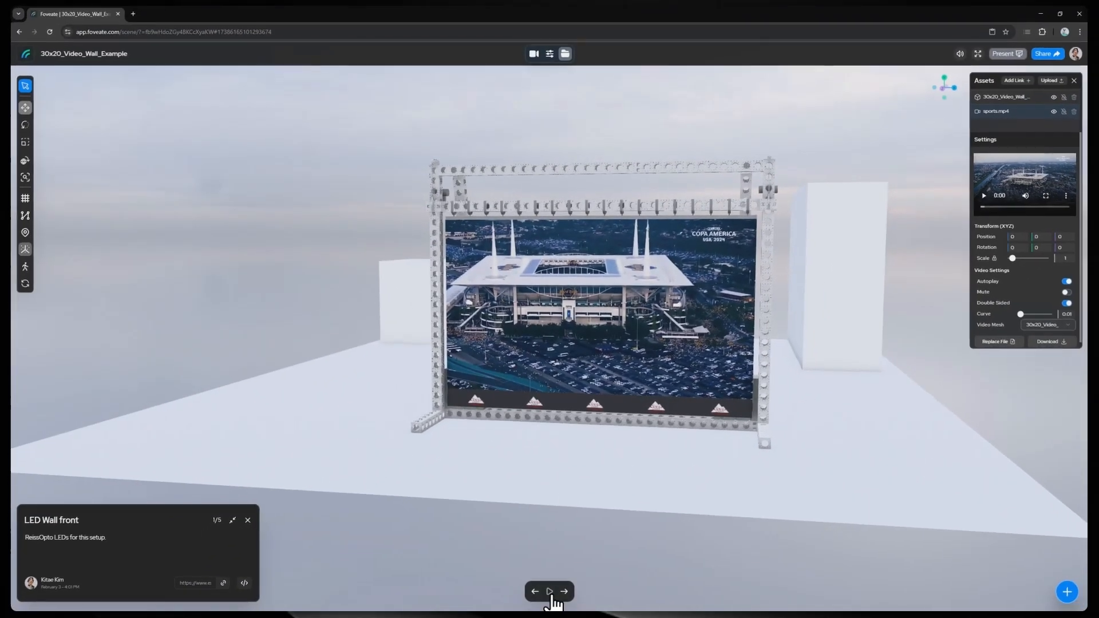
{"action": "left_click", "coordinate": [549, 592]}
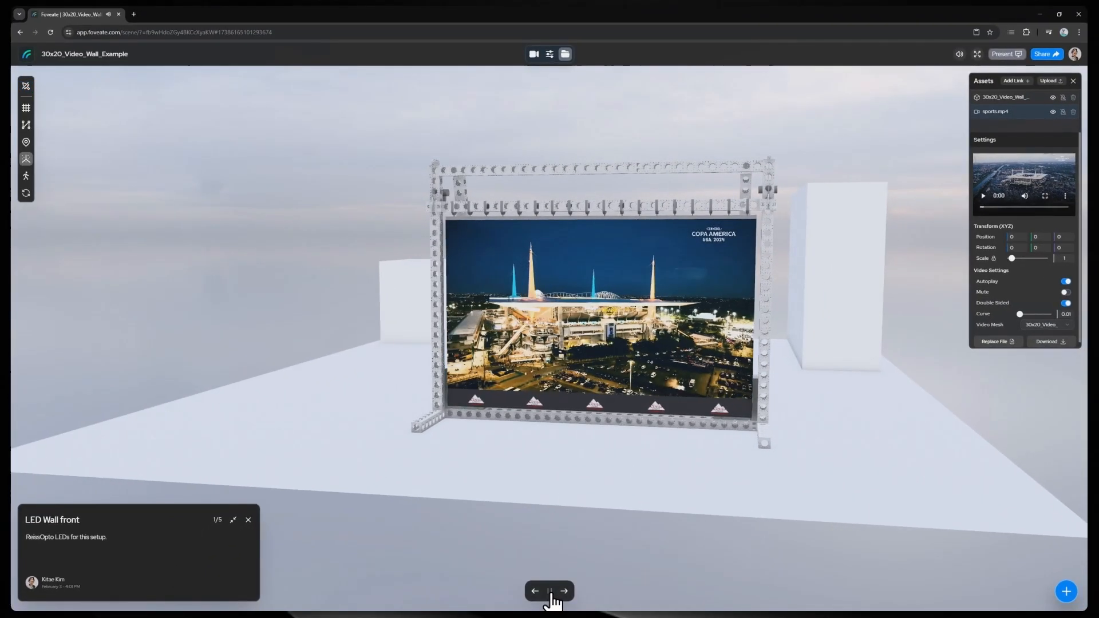
{"action": "left_click", "coordinate": [550, 590]}
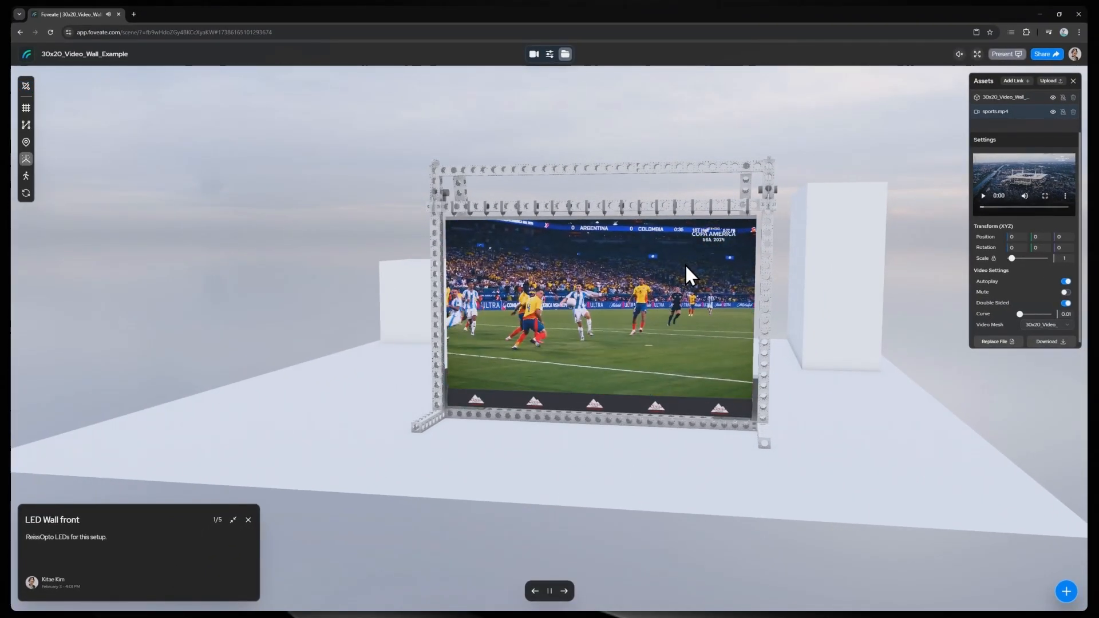